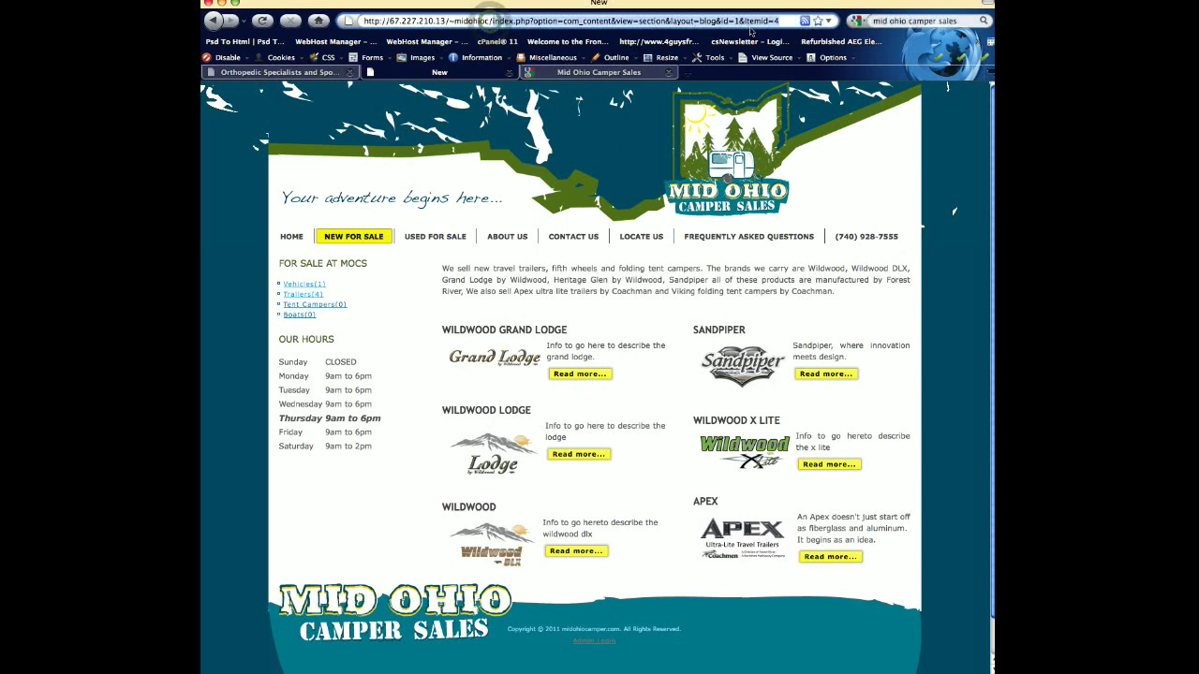
# Step: Load the site's administrator URL to reach the Joomla Administration Login page
pyautogui.write('administrator/index.php')
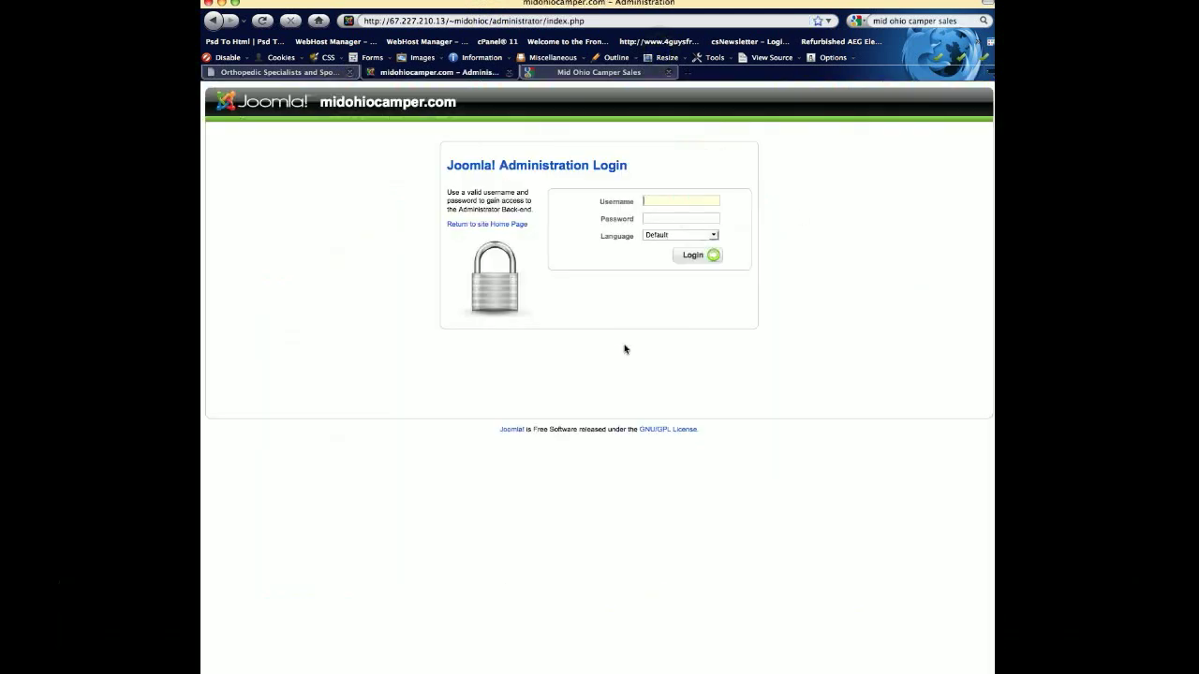
# Step: Log in to the administrator back-end with the saved username
pyautogui.click(679, 201)
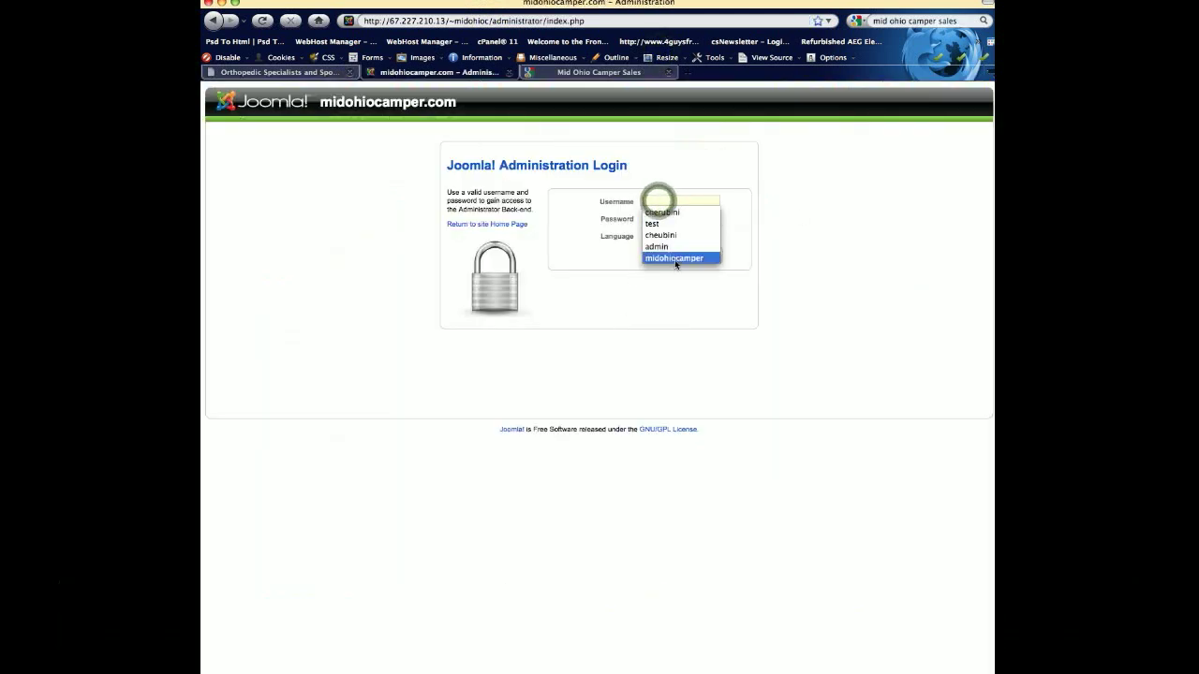
pyautogui.click(674, 257)
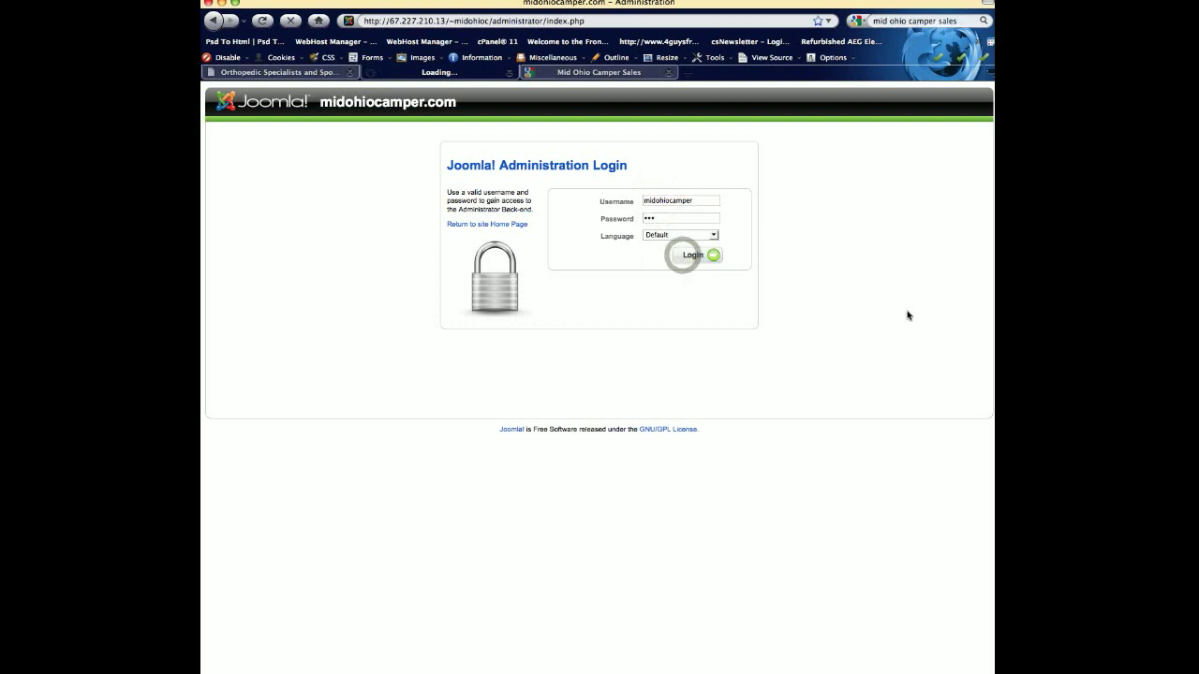
pyautogui.click(693, 255)
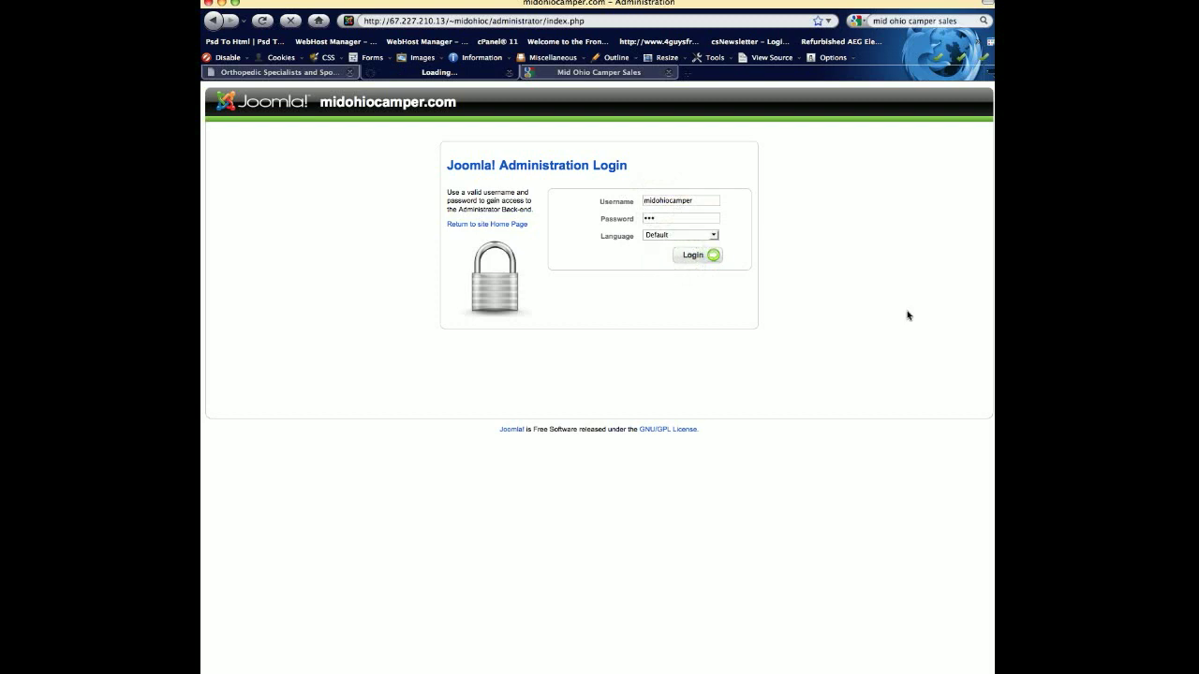
pyautogui.click(697, 255)
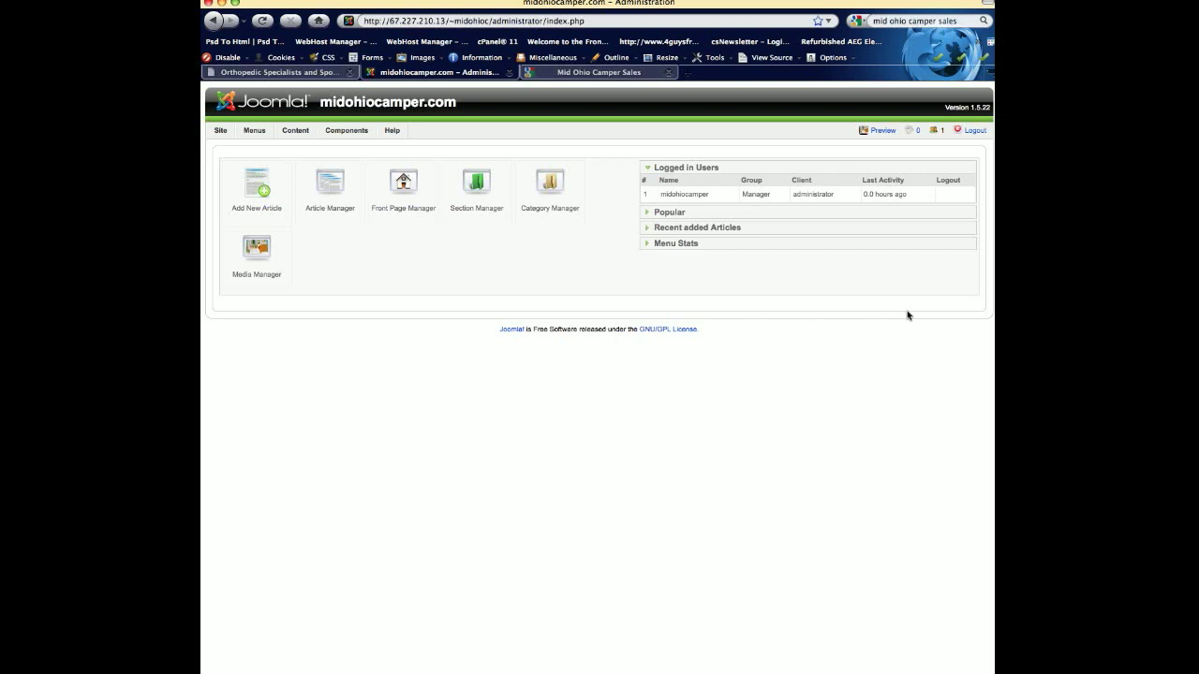
# Step: Launch the EXP Autos component from the Components menu
pyautogui.click(295, 130)
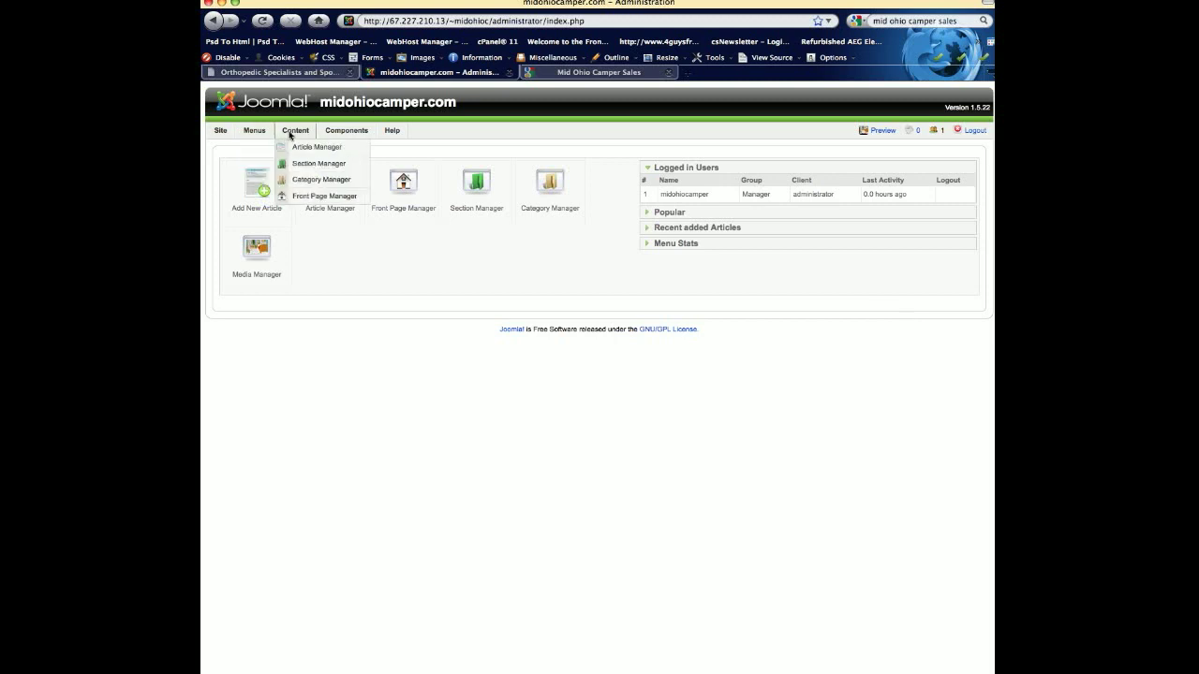
pyautogui.click(347, 131)
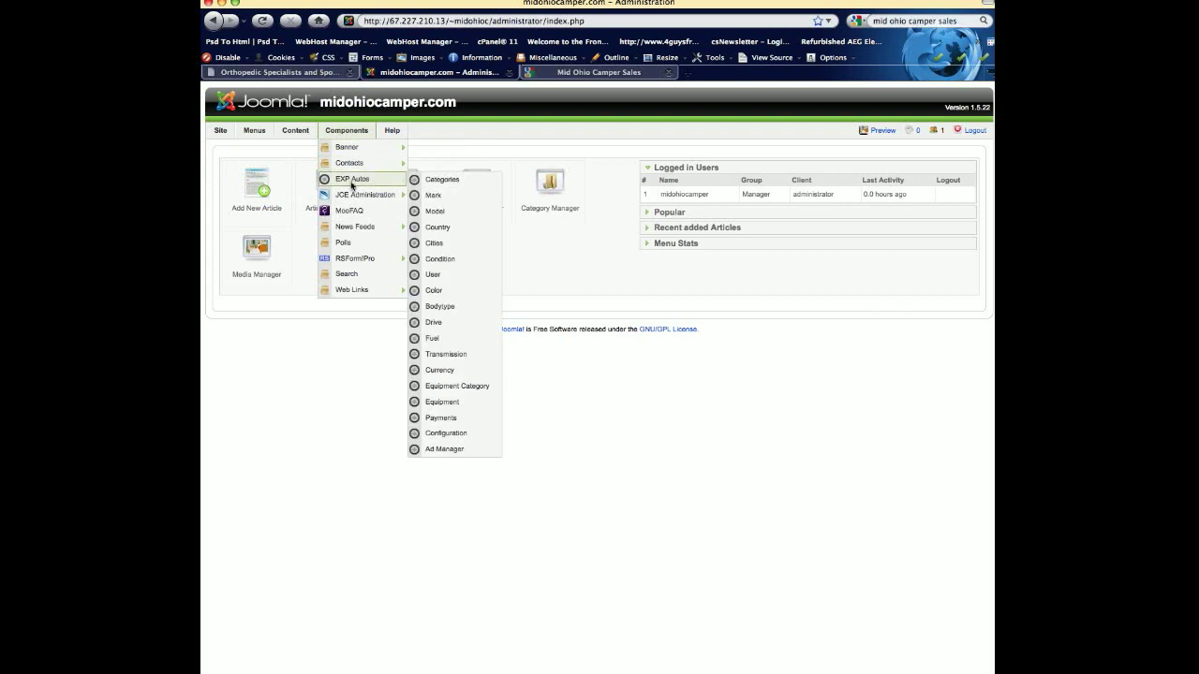
pyautogui.click(353, 179)
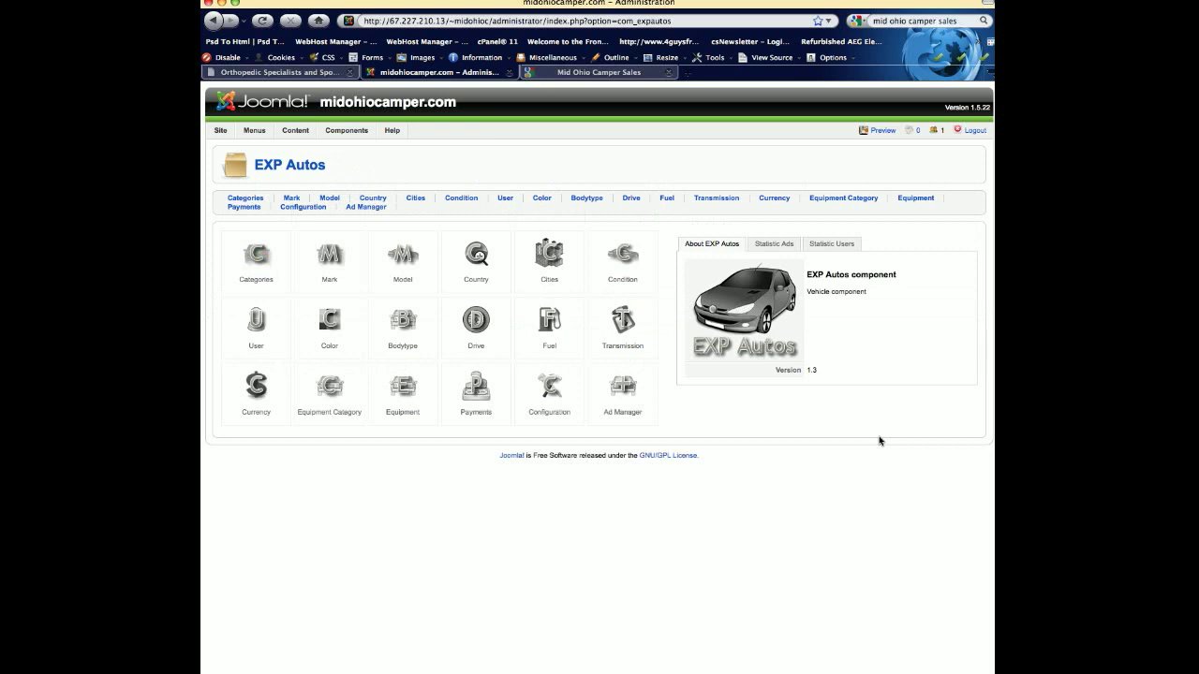
pyautogui.moveTo(741, 607)
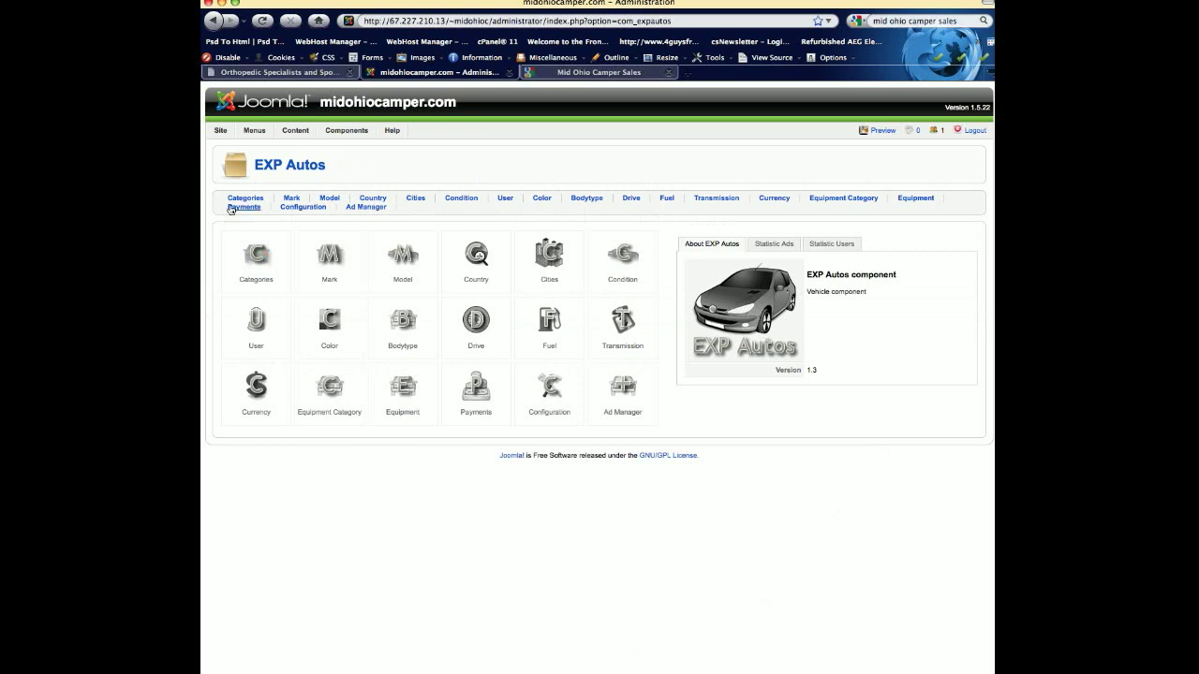
# Step: View the EXP Autos categories: Vehicles, Trailers, Tent Campers and Boats
pyautogui.click(244, 198)
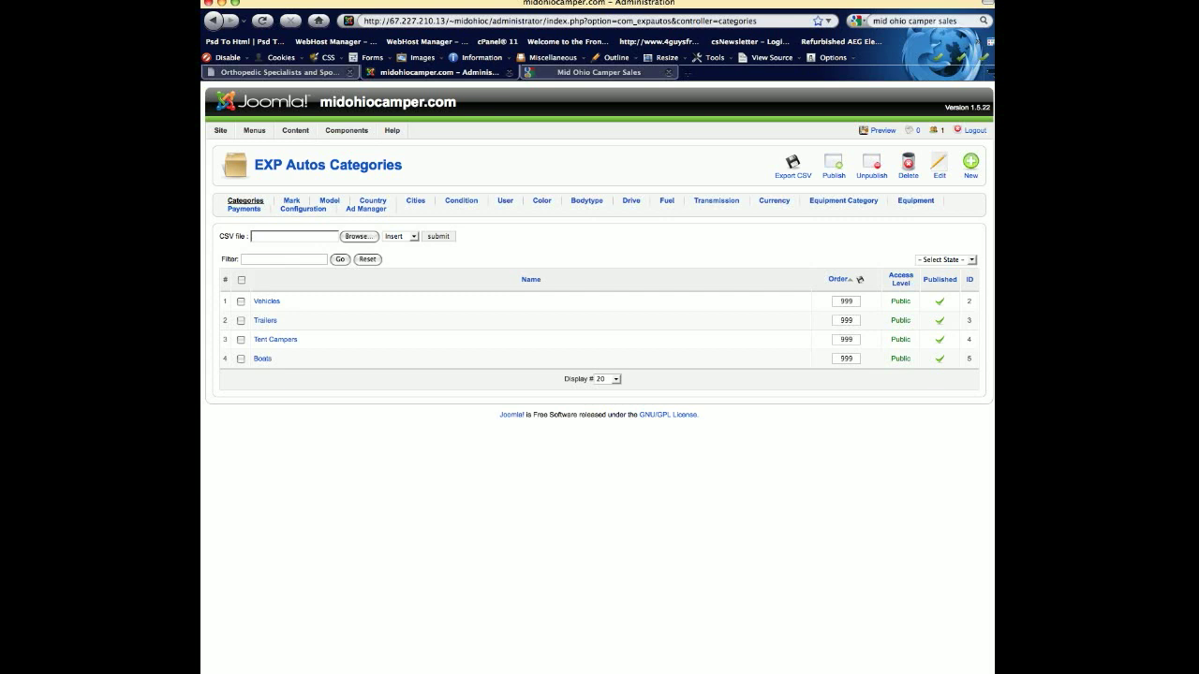
pyautogui.moveTo(333, 497)
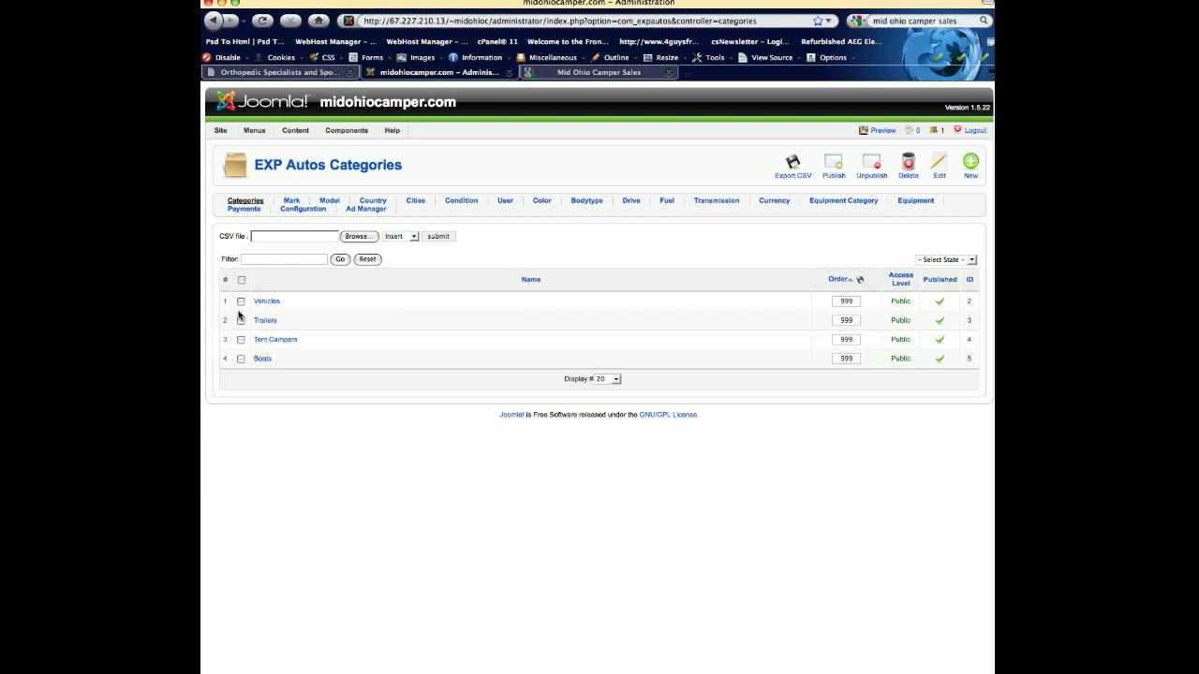
pyautogui.moveTo(372, 459)
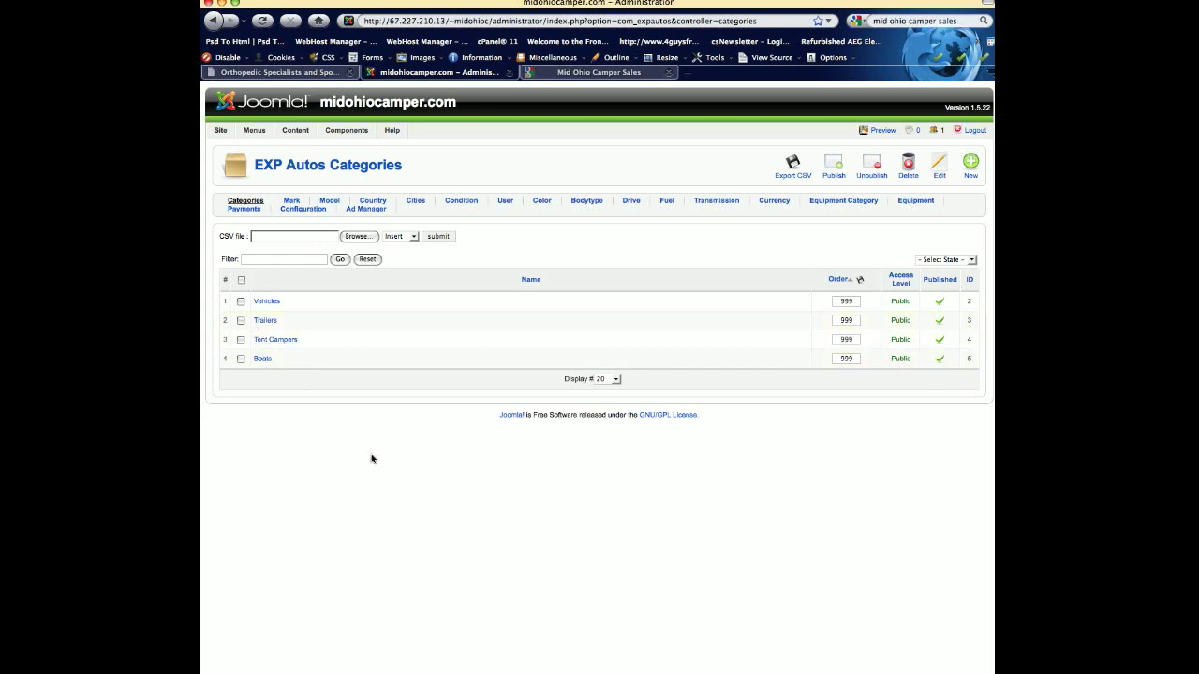
pyautogui.moveTo(378, 433)
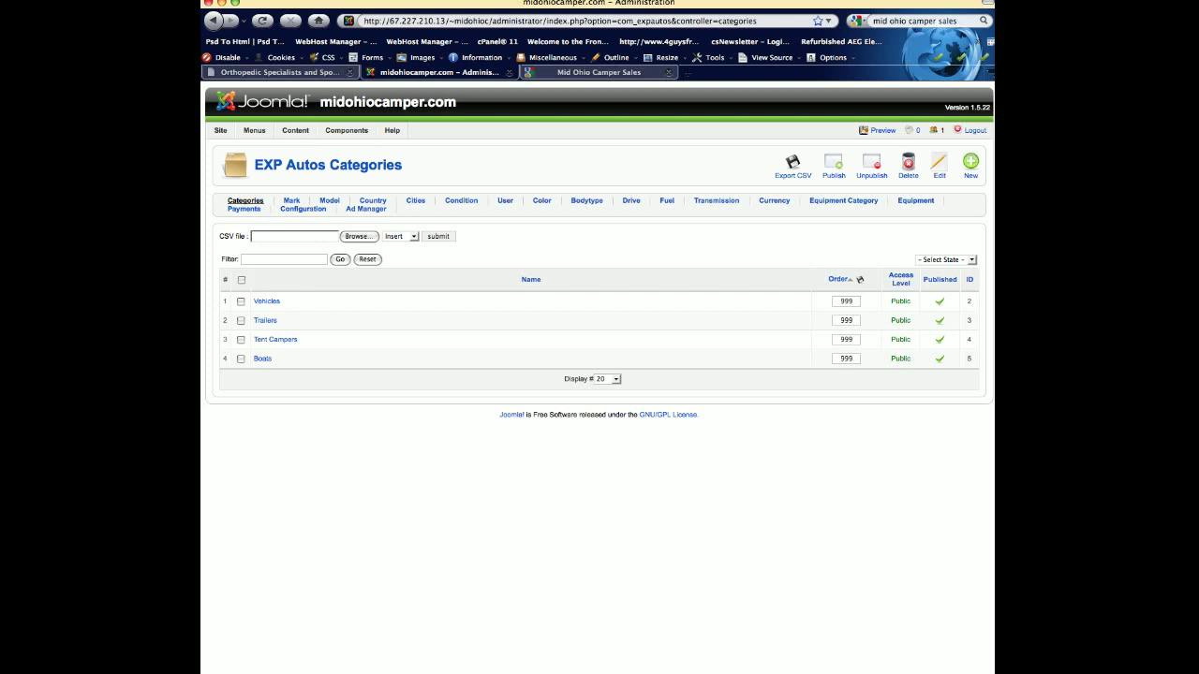
pyautogui.moveTo(954, 241)
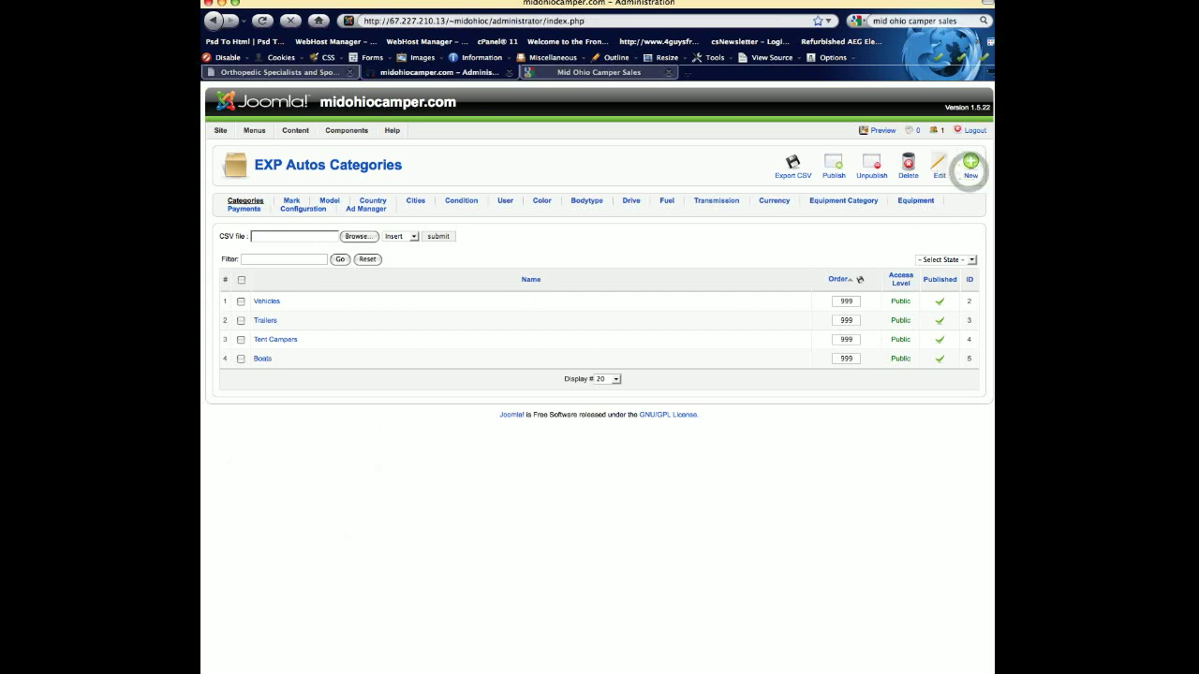
pyautogui.click(969, 166)
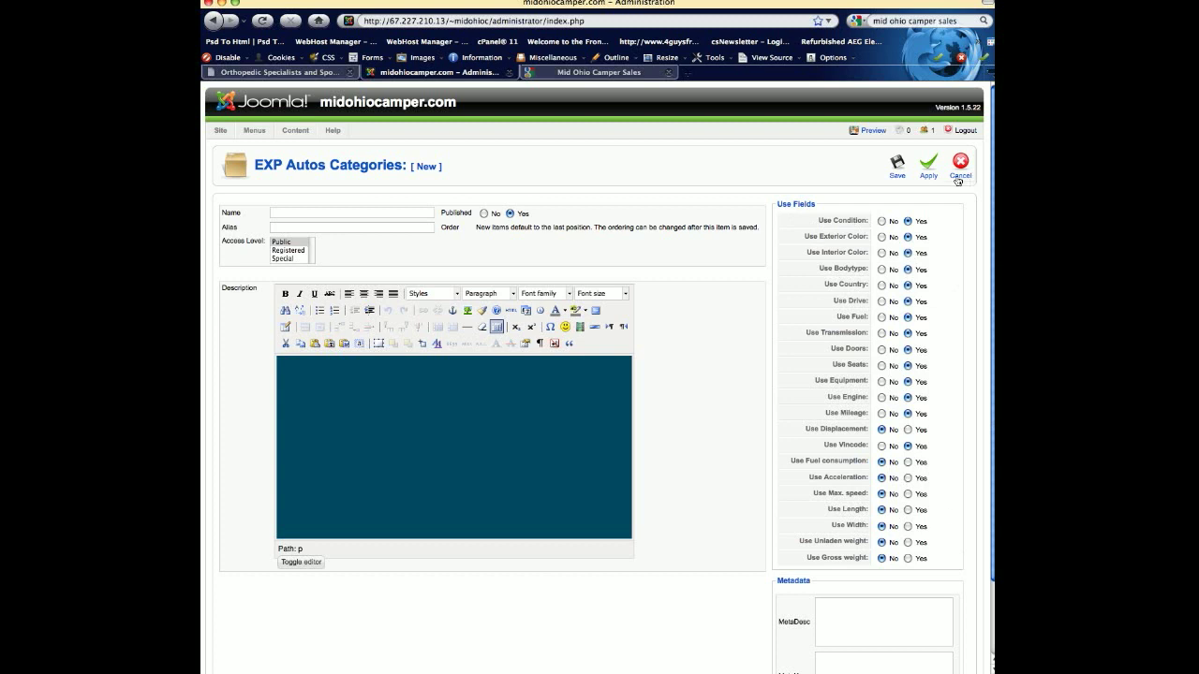
pyautogui.click(961, 166)
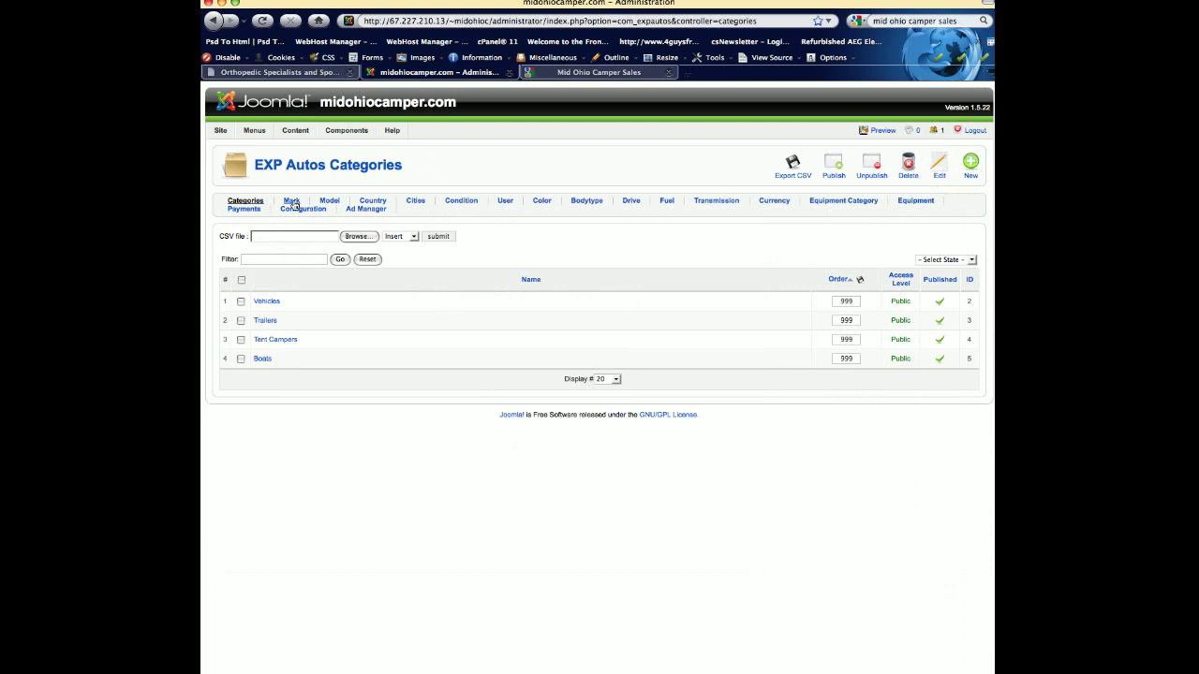
# Step: View the seven vehicle makes, then the models list with Vibe, 21SS Travel Star and Nomad 251
pyautogui.click(291, 204)
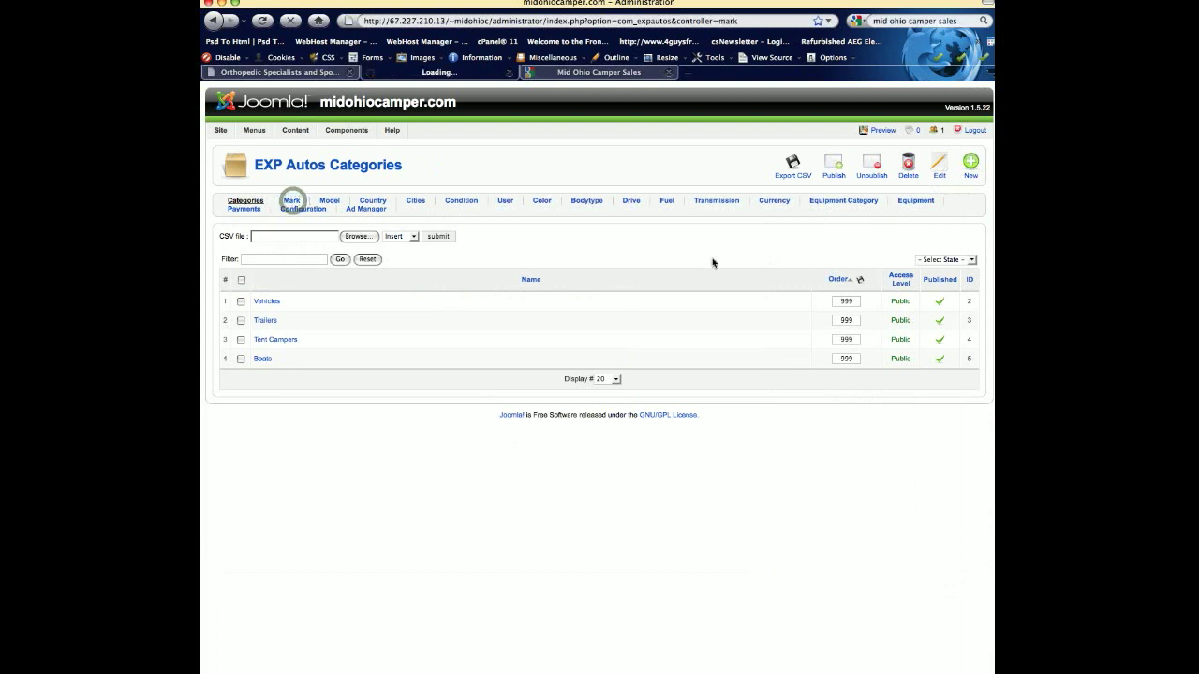
pyautogui.click(291, 203)
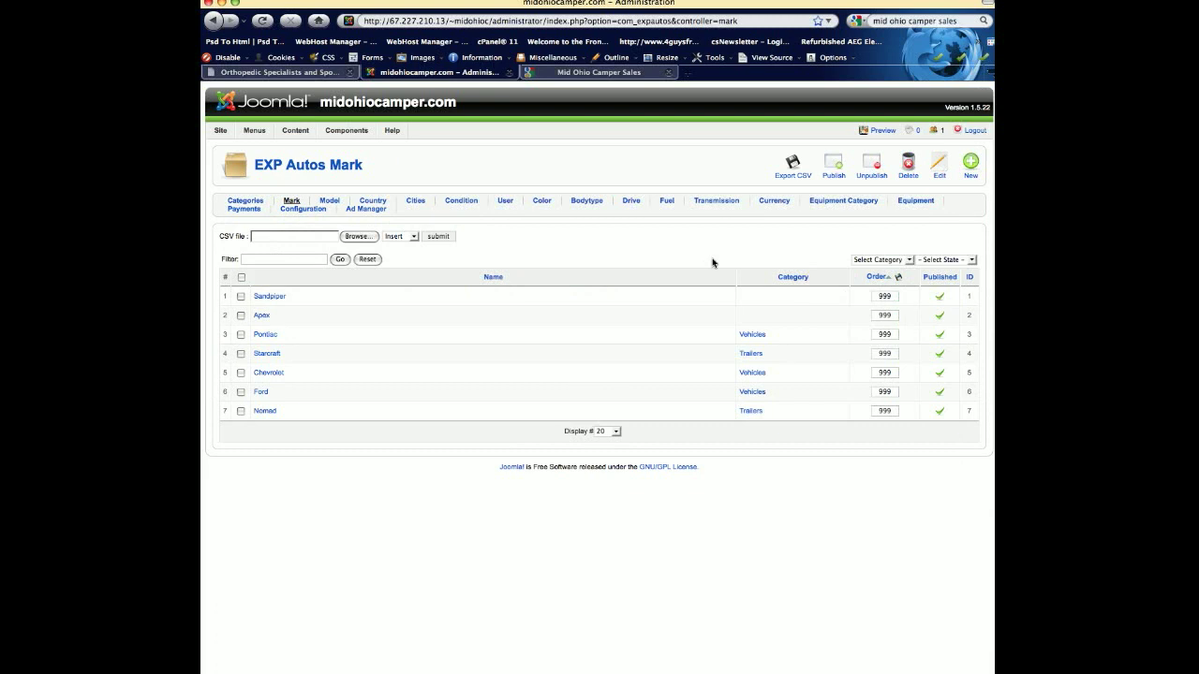
pyautogui.moveTo(608, 642)
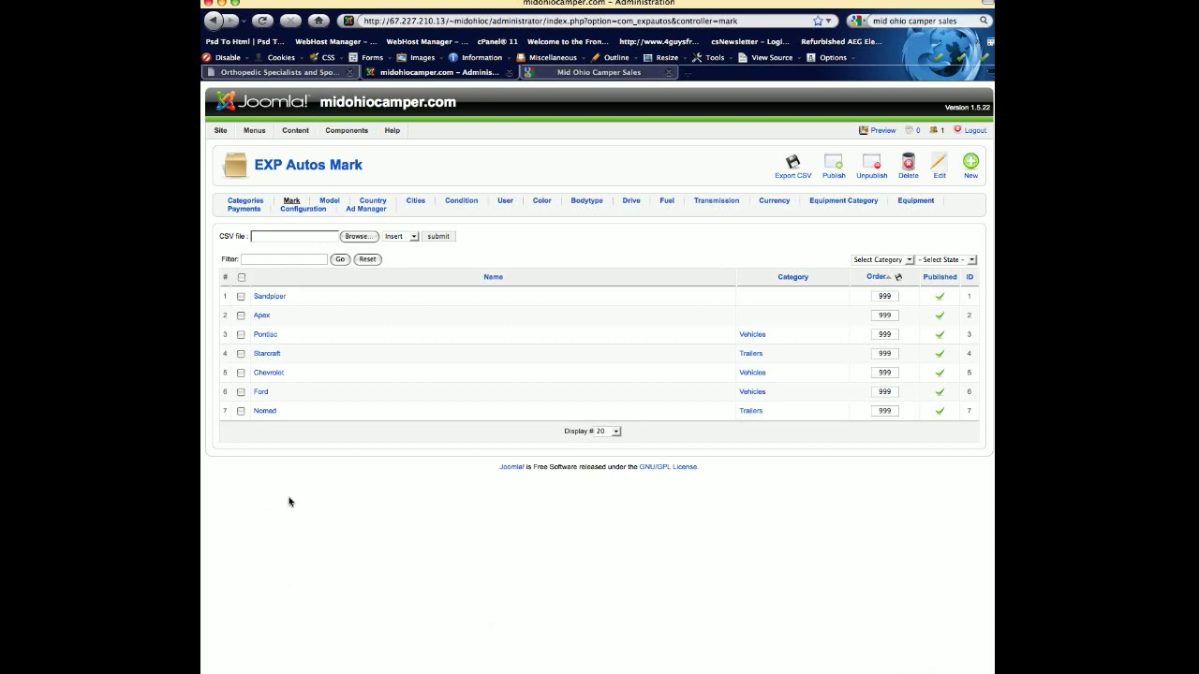
pyautogui.moveTo(370, 539)
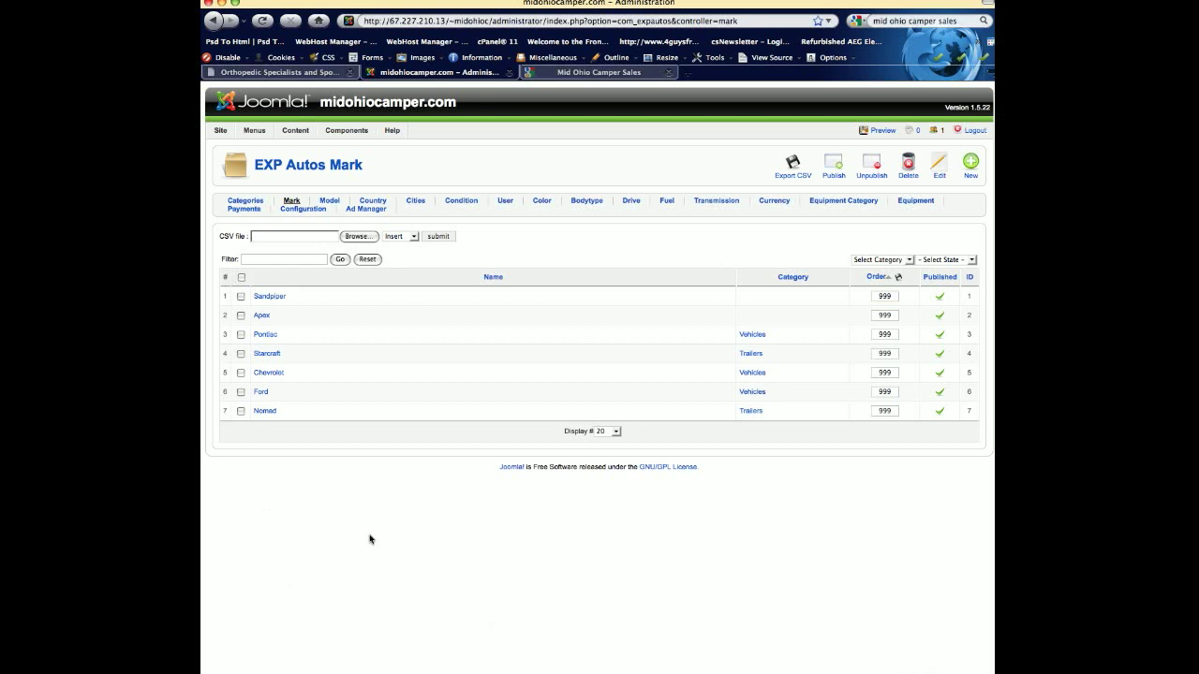
pyautogui.moveTo(261, 469)
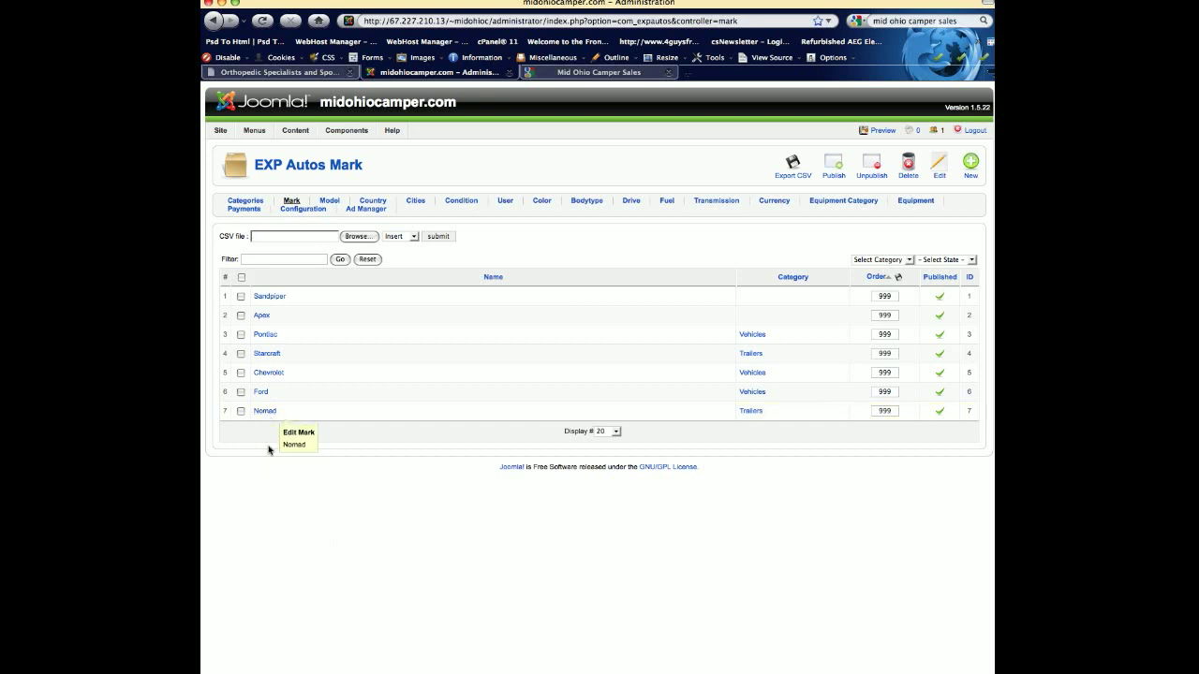
pyautogui.moveTo(265, 412)
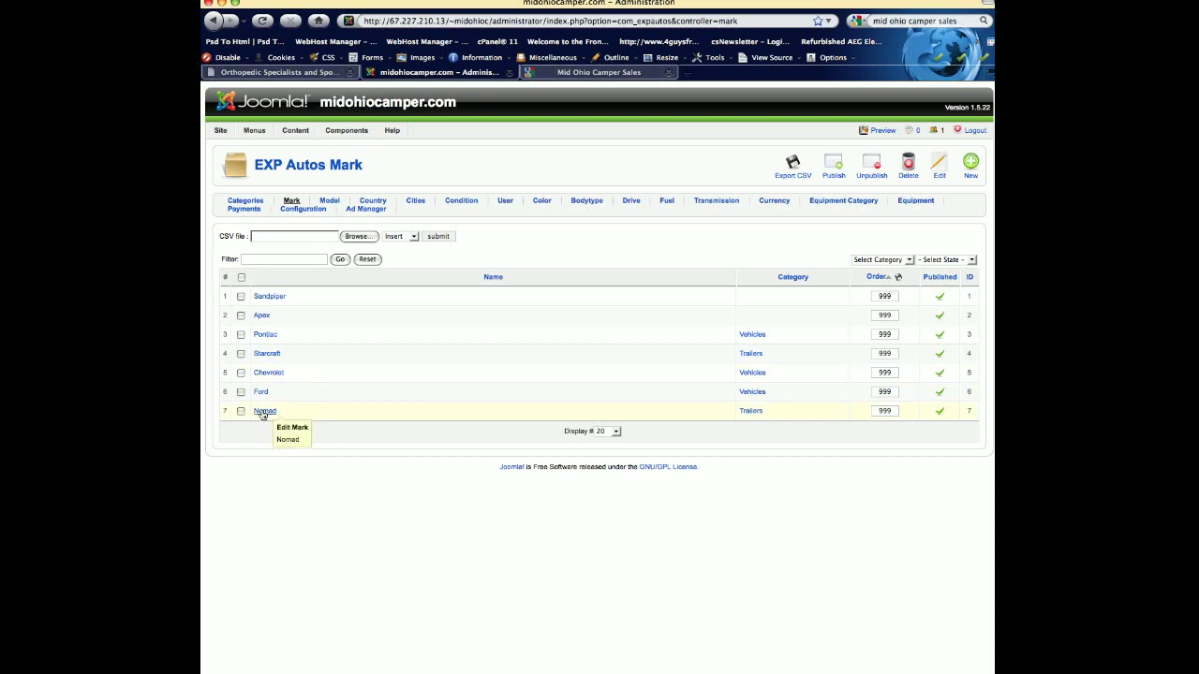
pyautogui.moveTo(269, 386)
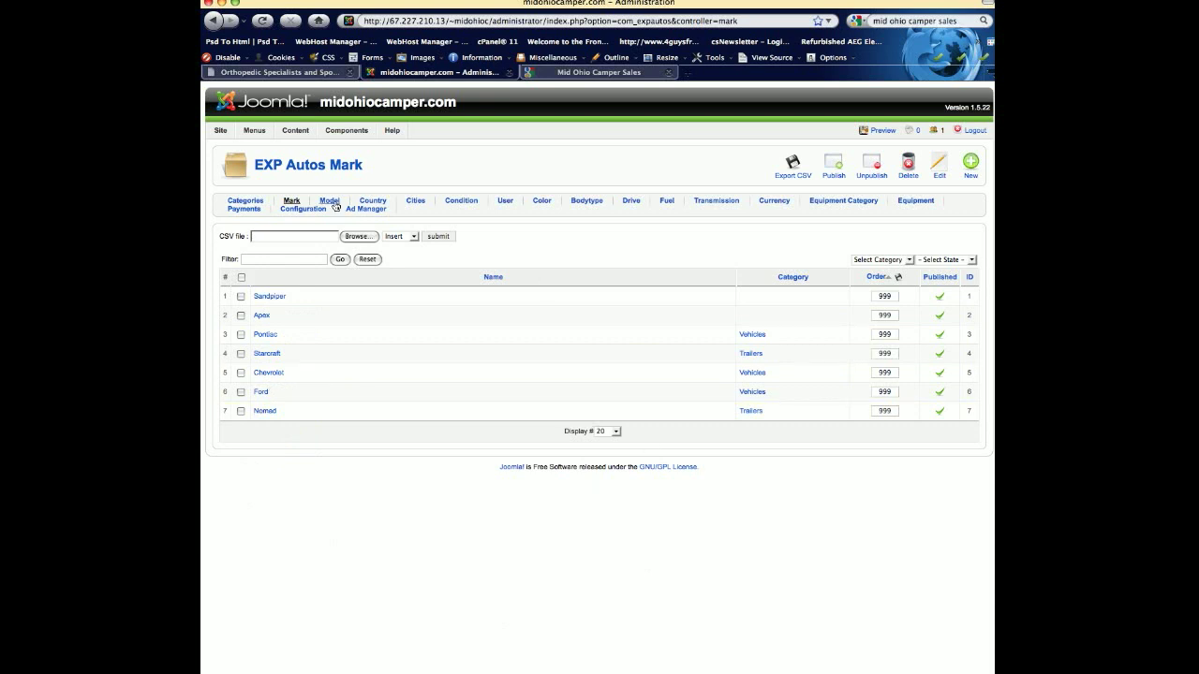
pyautogui.click(329, 200)
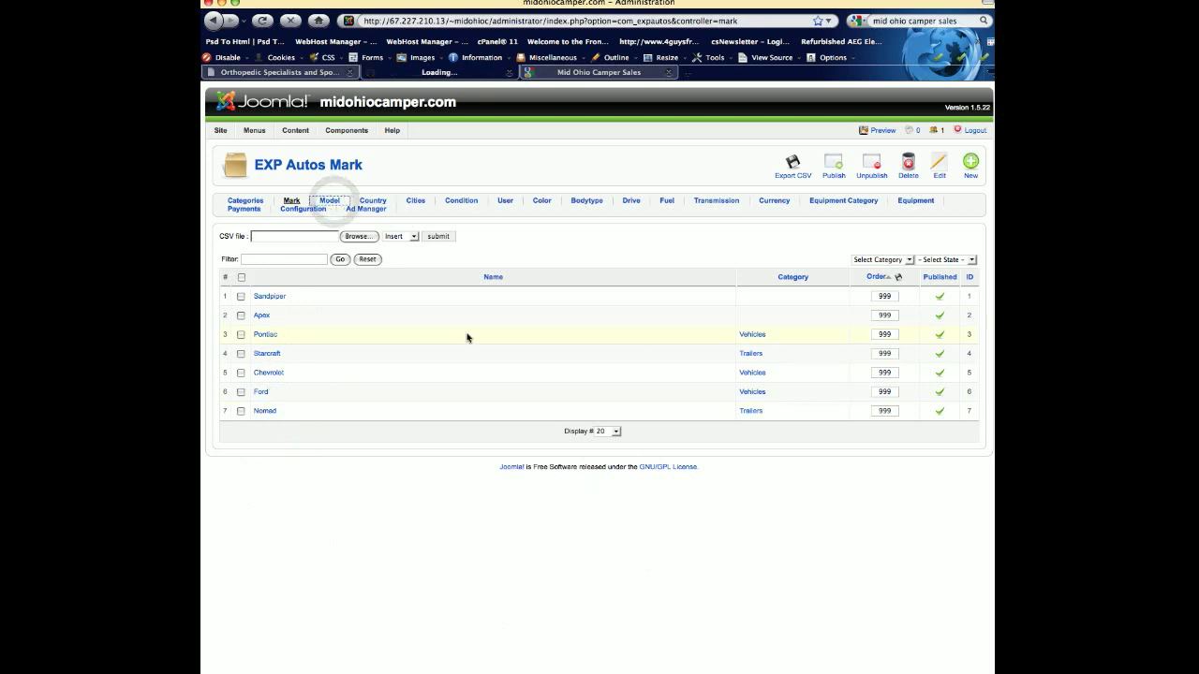
pyautogui.click(329, 201)
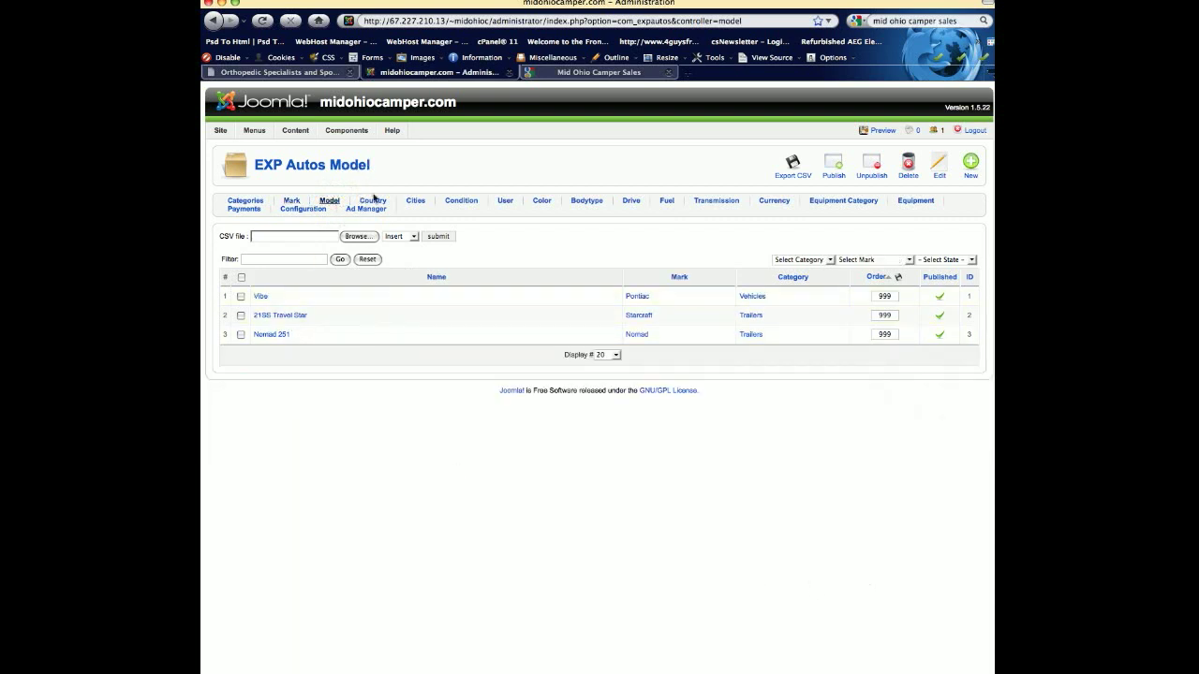
pyautogui.click(460, 201)
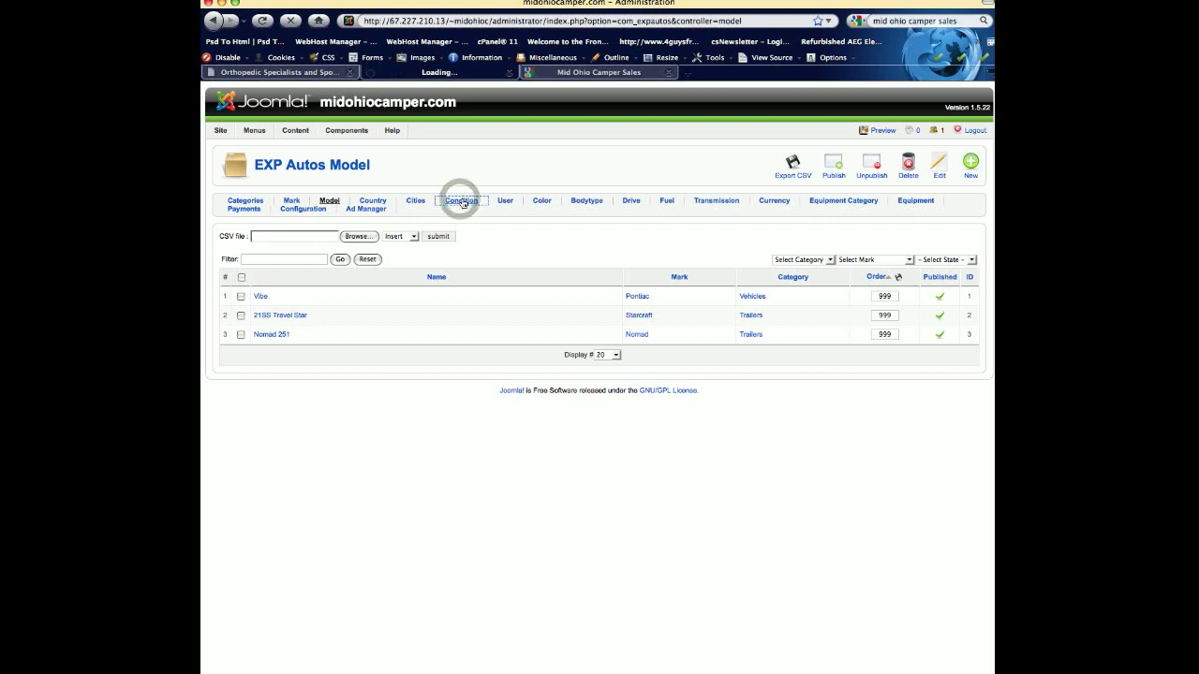
# Step: Browse the Condition, Color, Bodytype and Drive attribute lists
pyautogui.click(461, 201)
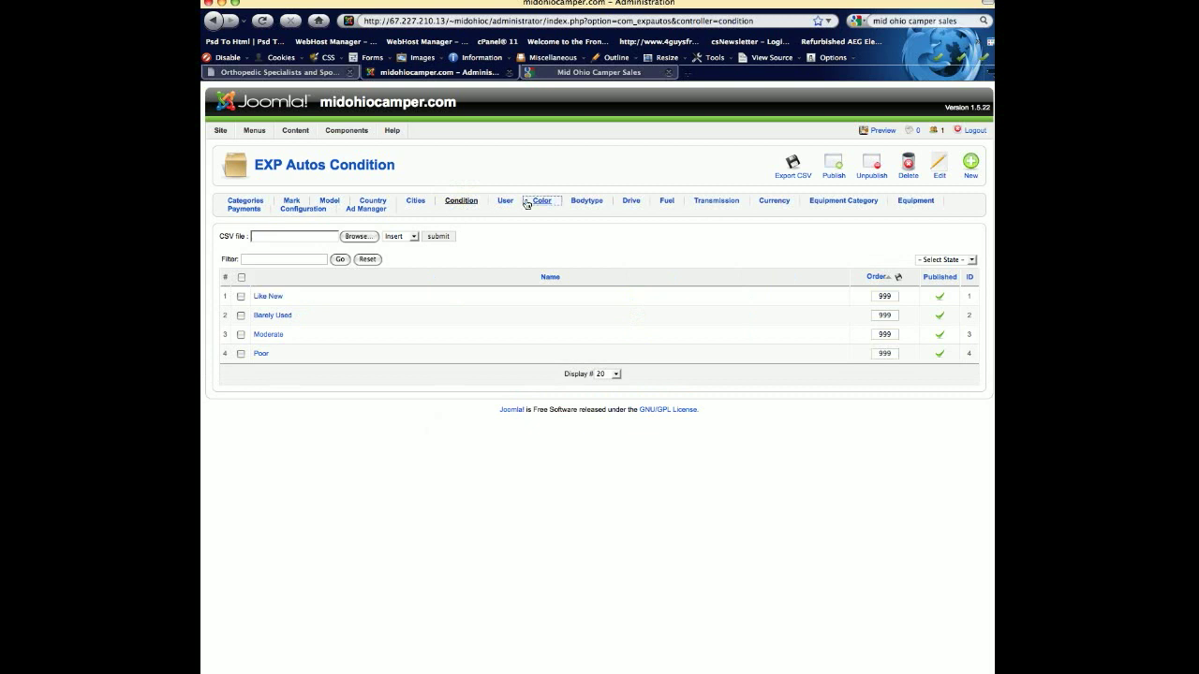
pyautogui.click(541, 201)
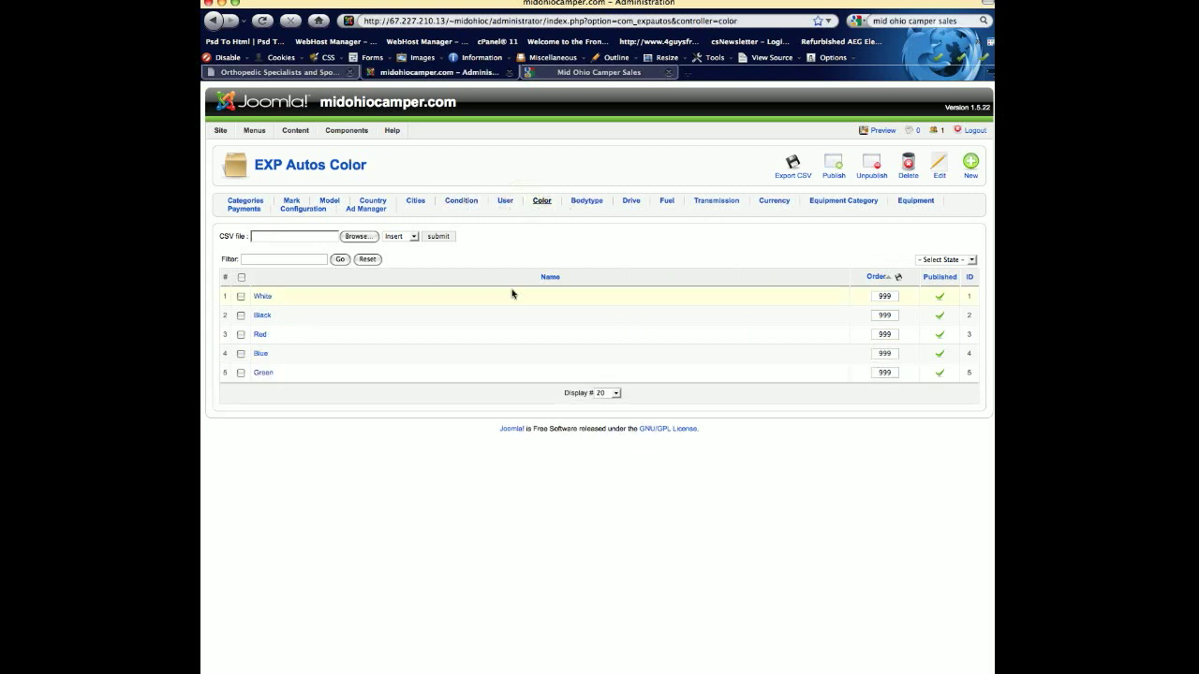
pyautogui.click(585, 201)
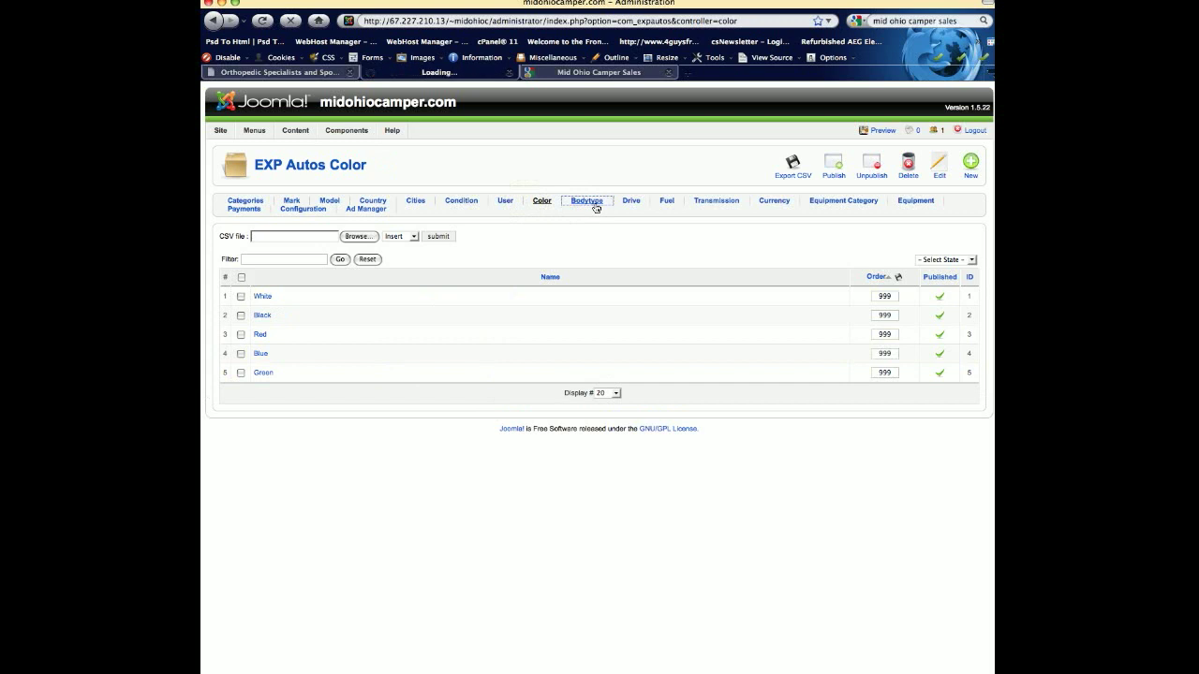
pyautogui.click(585, 200)
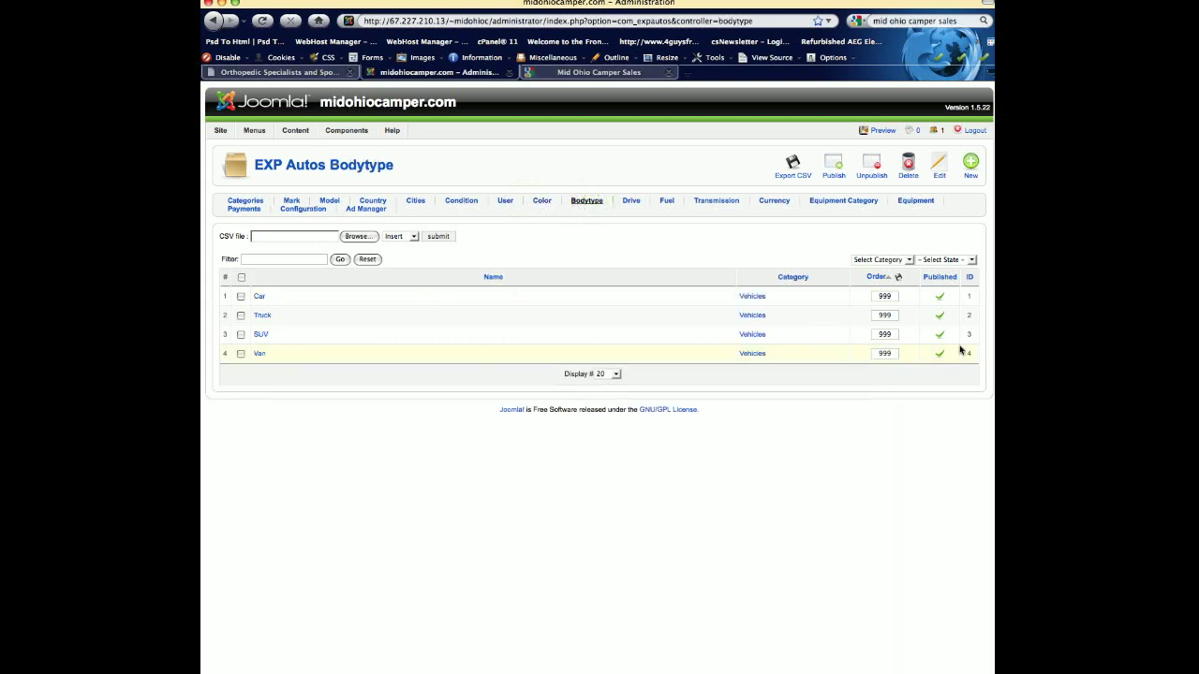
pyautogui.click(631, 201)
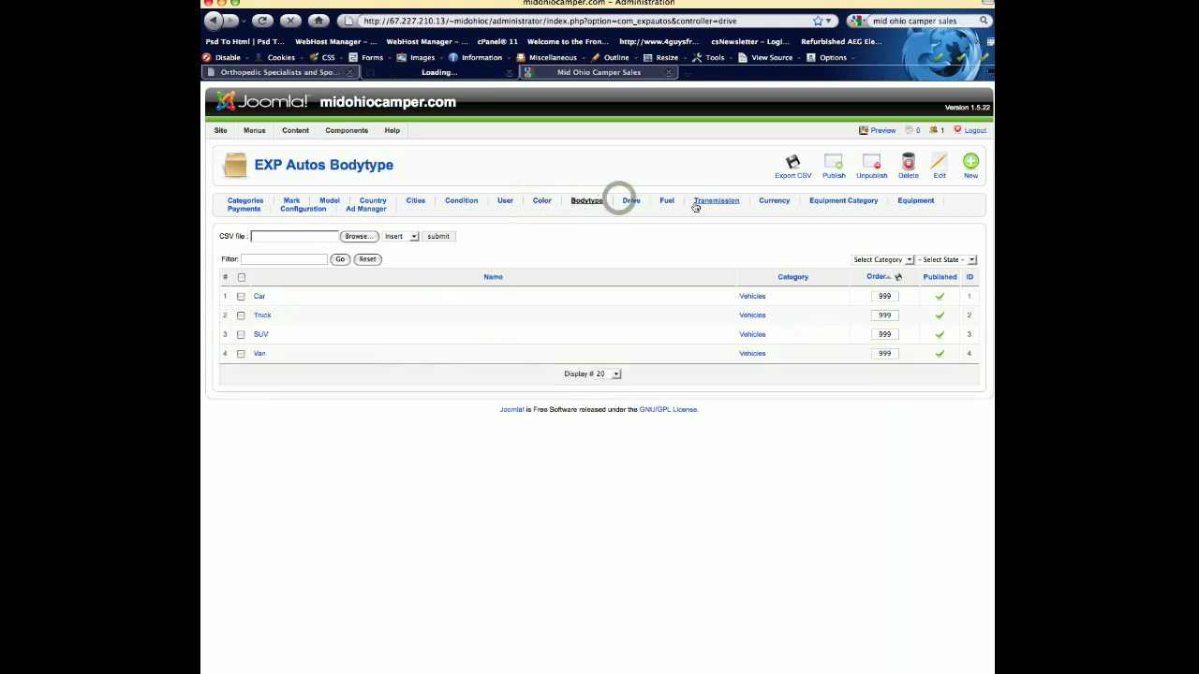
# Step: View the Transmission list showing Automatic and Manual
pyautogui.click(631, 201)
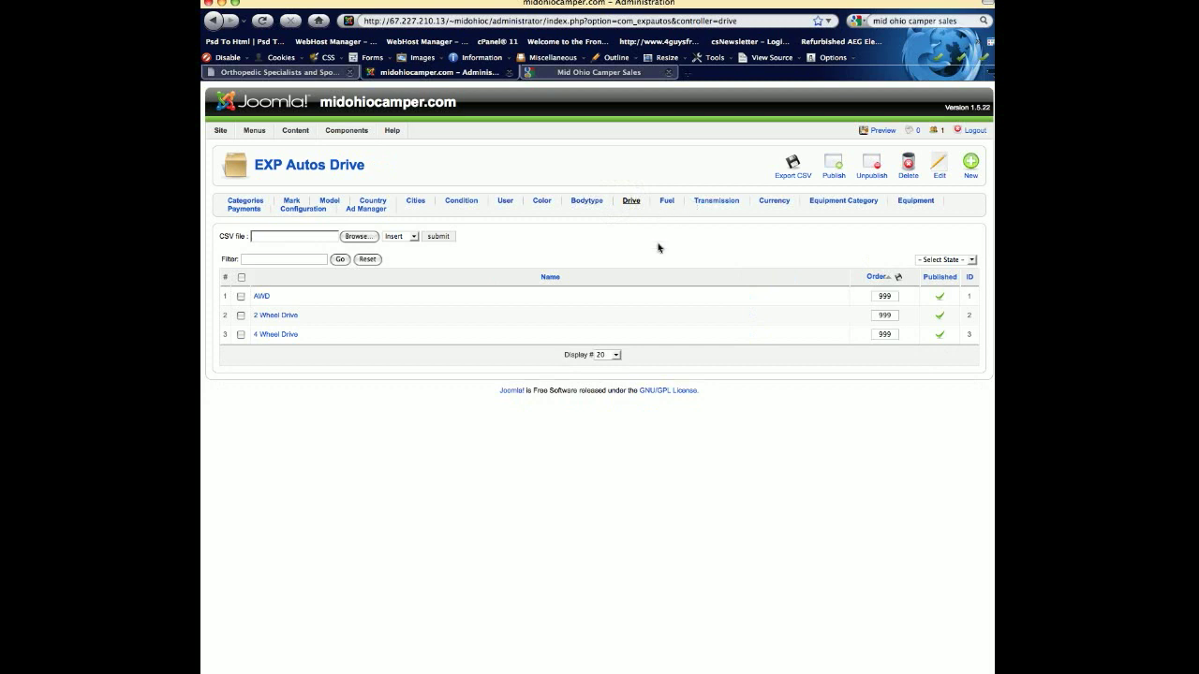
pyautogui.moveTo(720, 199)
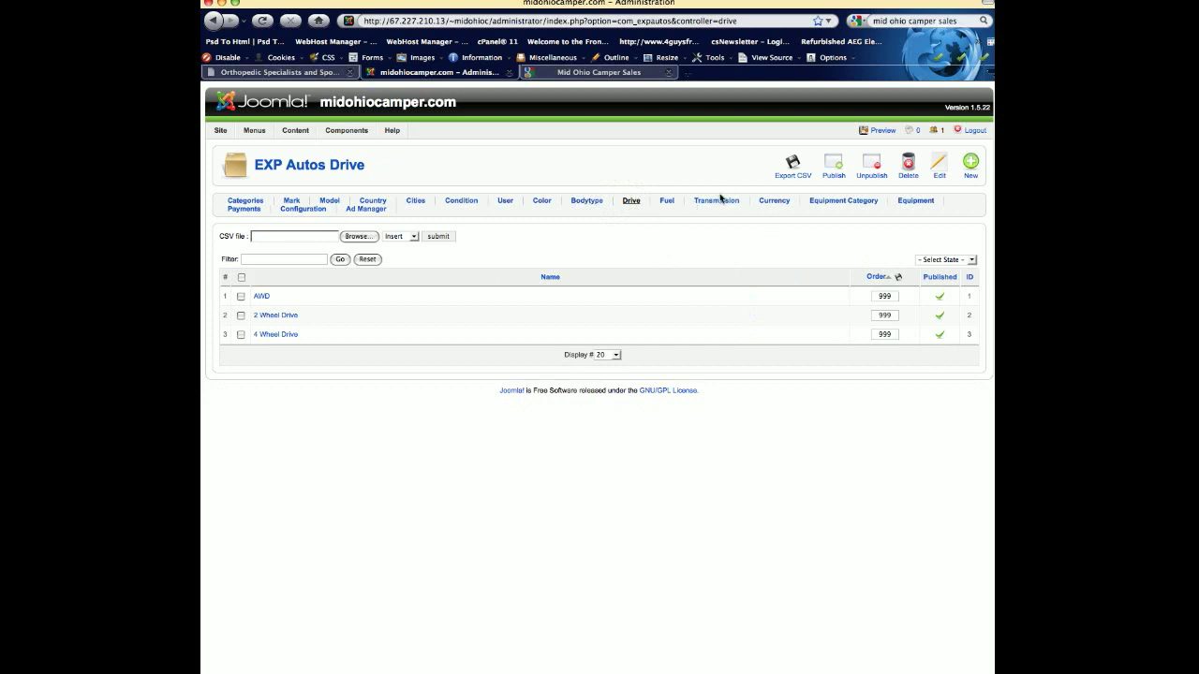
pyautogui.click(716, 200)
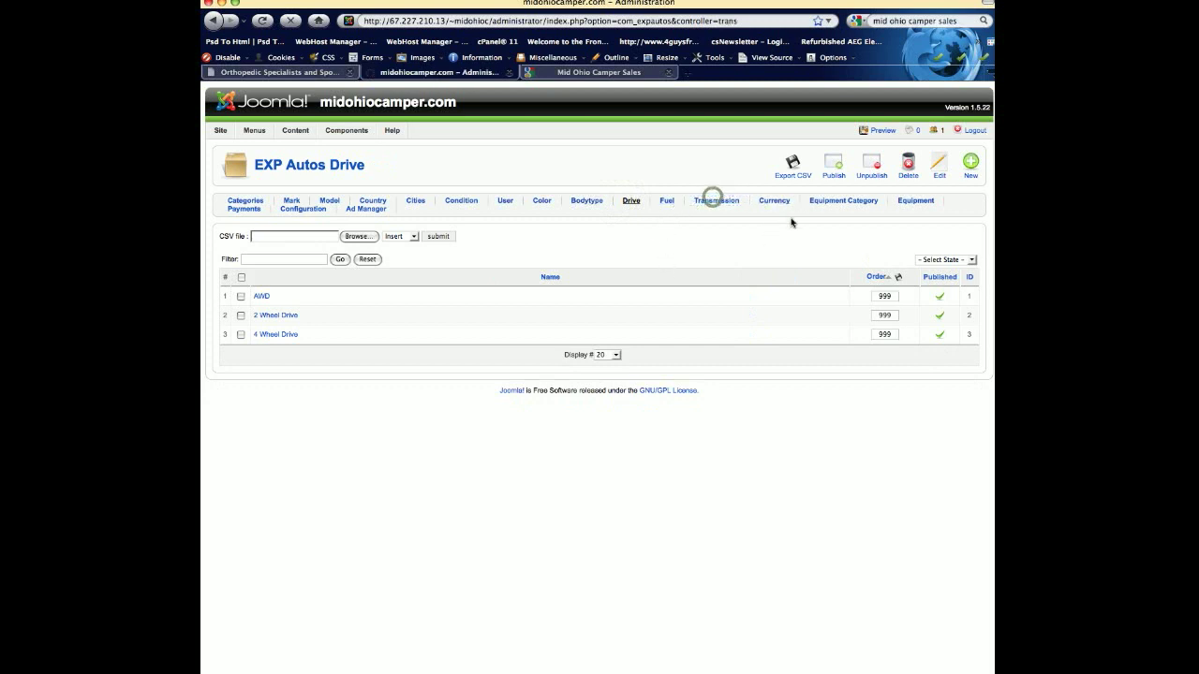
pyautogui.click(716, 201)
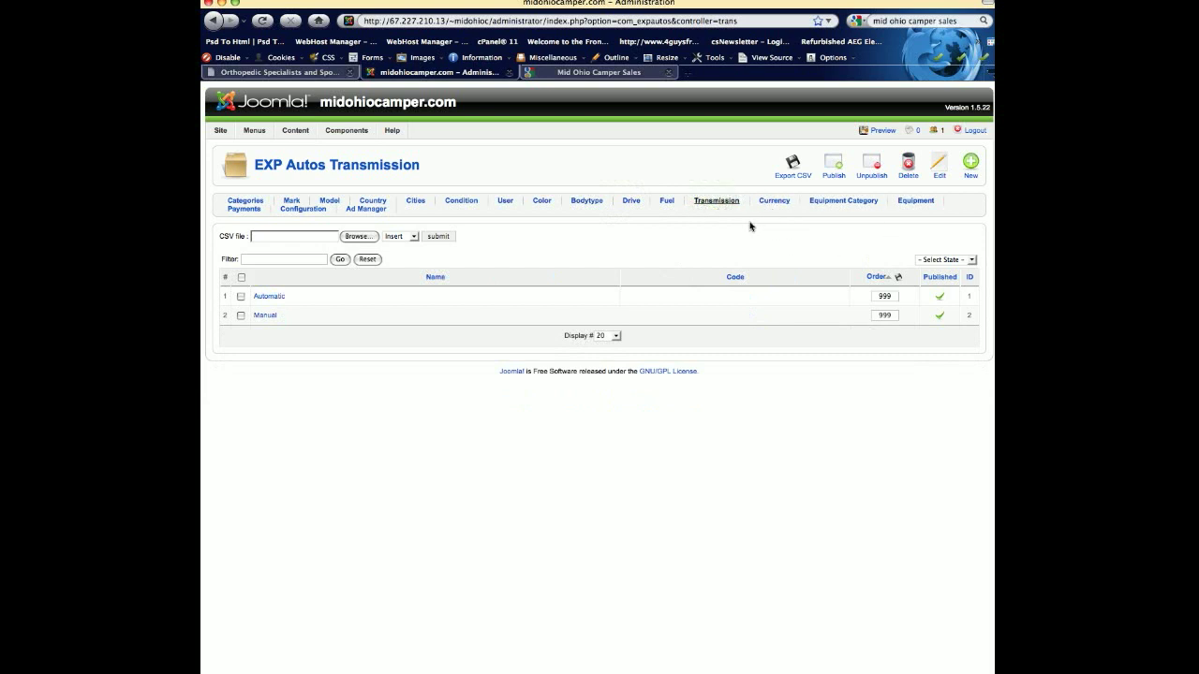
pyautogui.moveTo(826, 254)
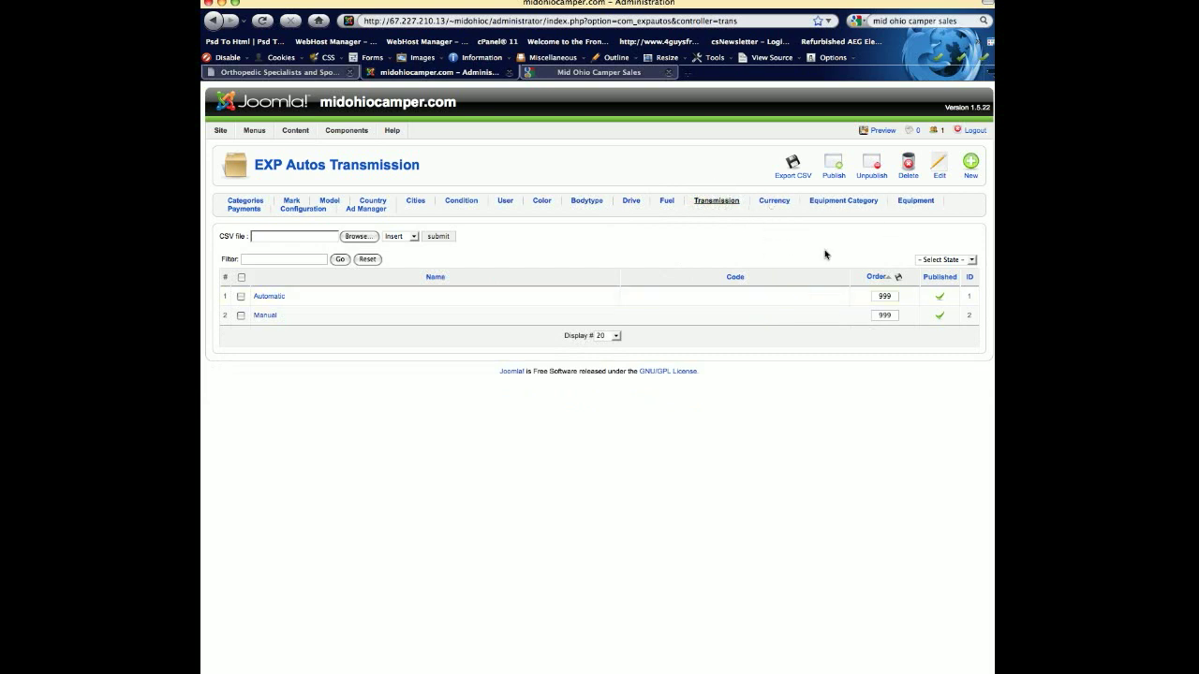
pyautogui.click(843, 200)
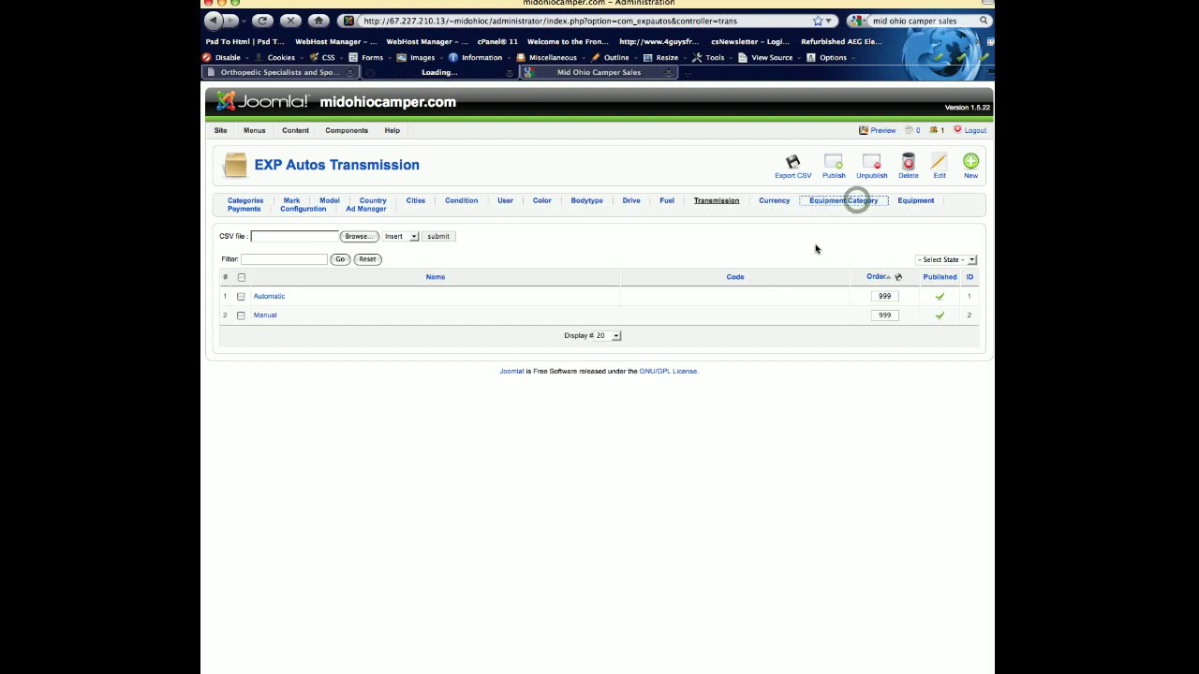
# Step: View the equipment categories Standard Vehicle Features and Standard Trailer Features, then the full equipment list
pyautogui.click(842, 200)
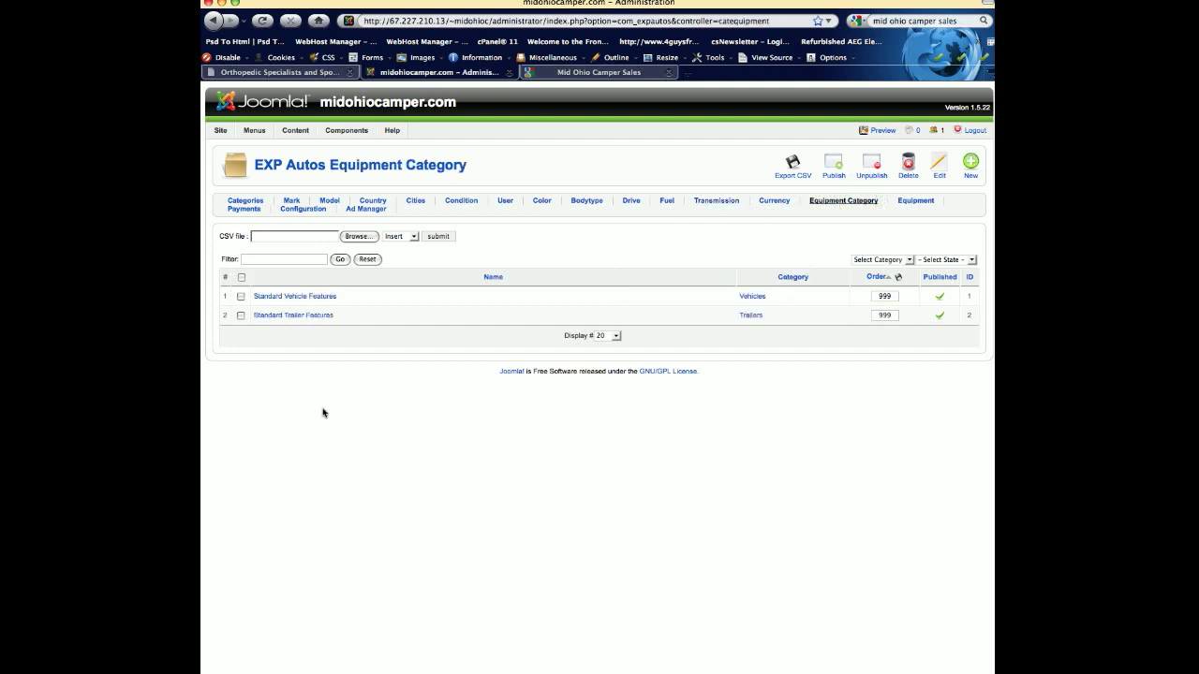
pyautogui.moveTo(292, 315)
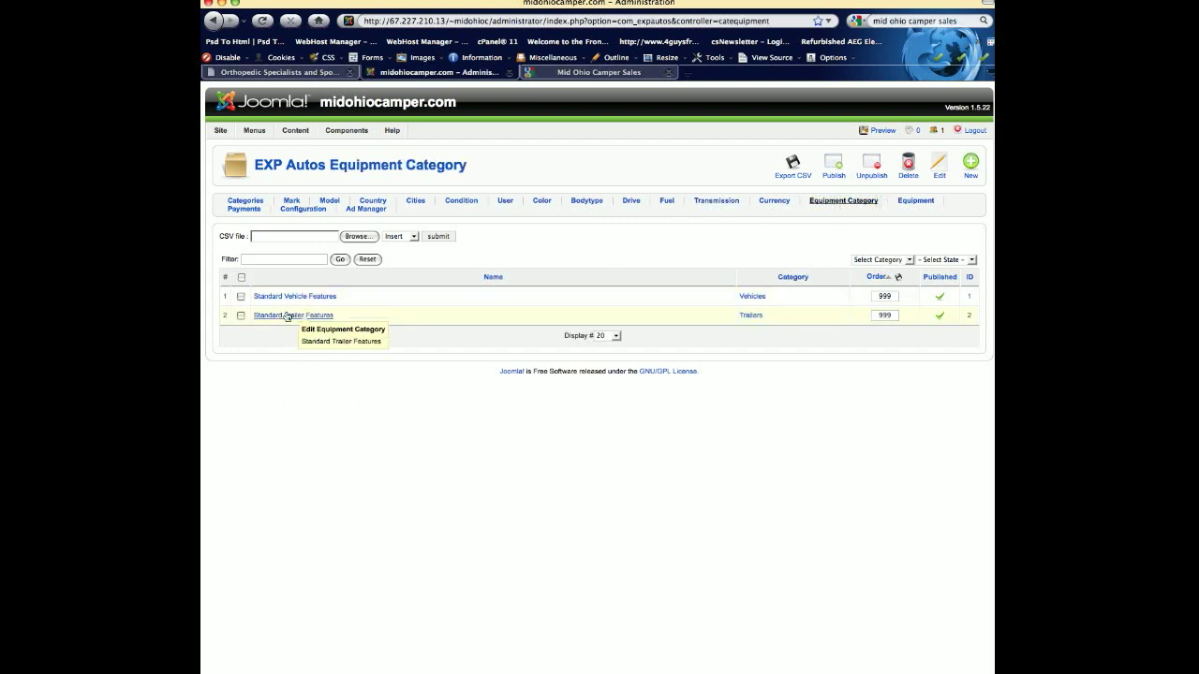
pyautogui.moveTo(406, 337)
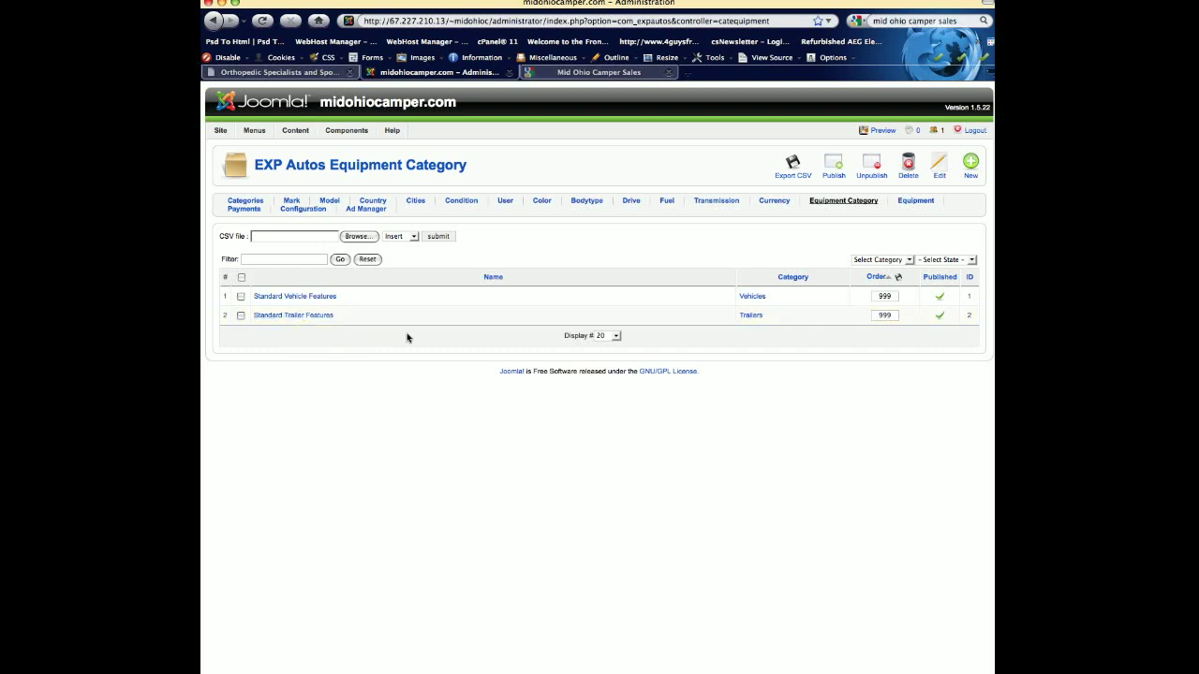
pyautogui.moveTo(259, 225)
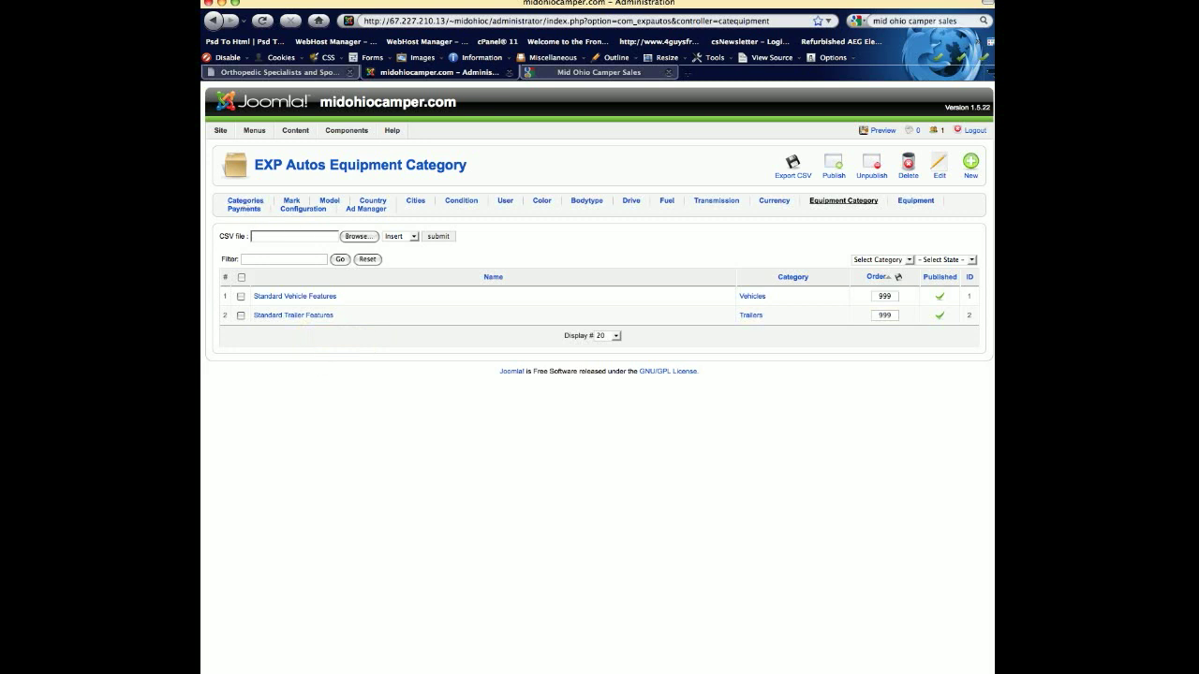
pyautogui.click(916, 201)
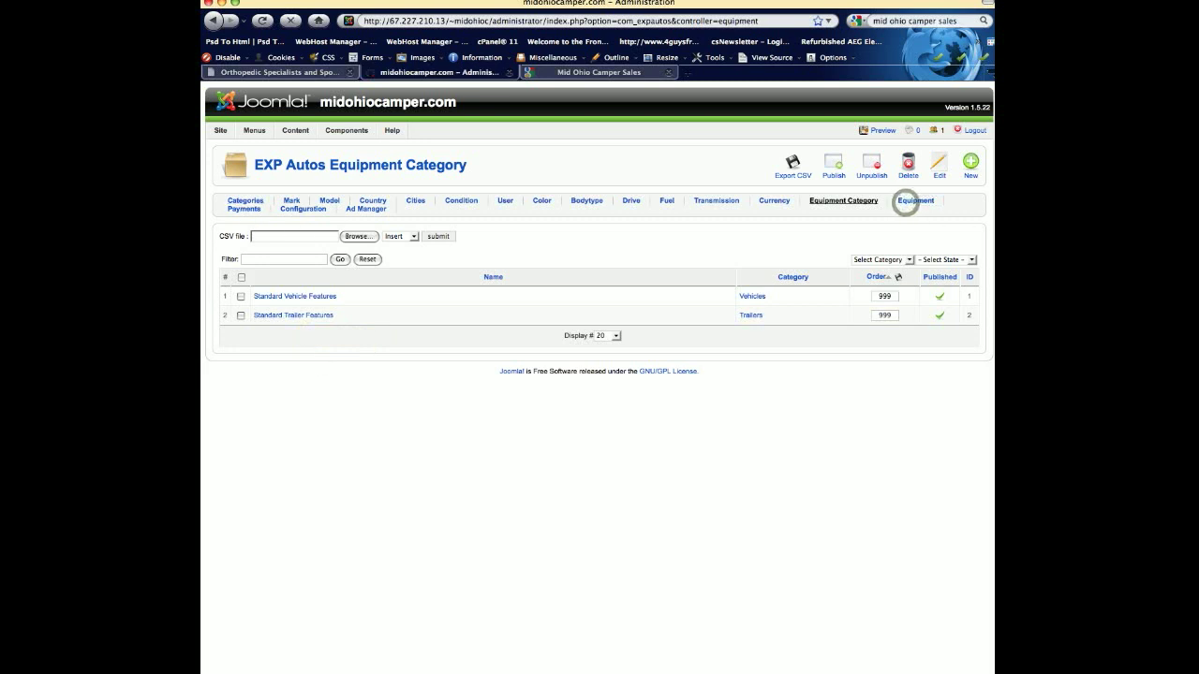
pyautogui.click(915, 201)
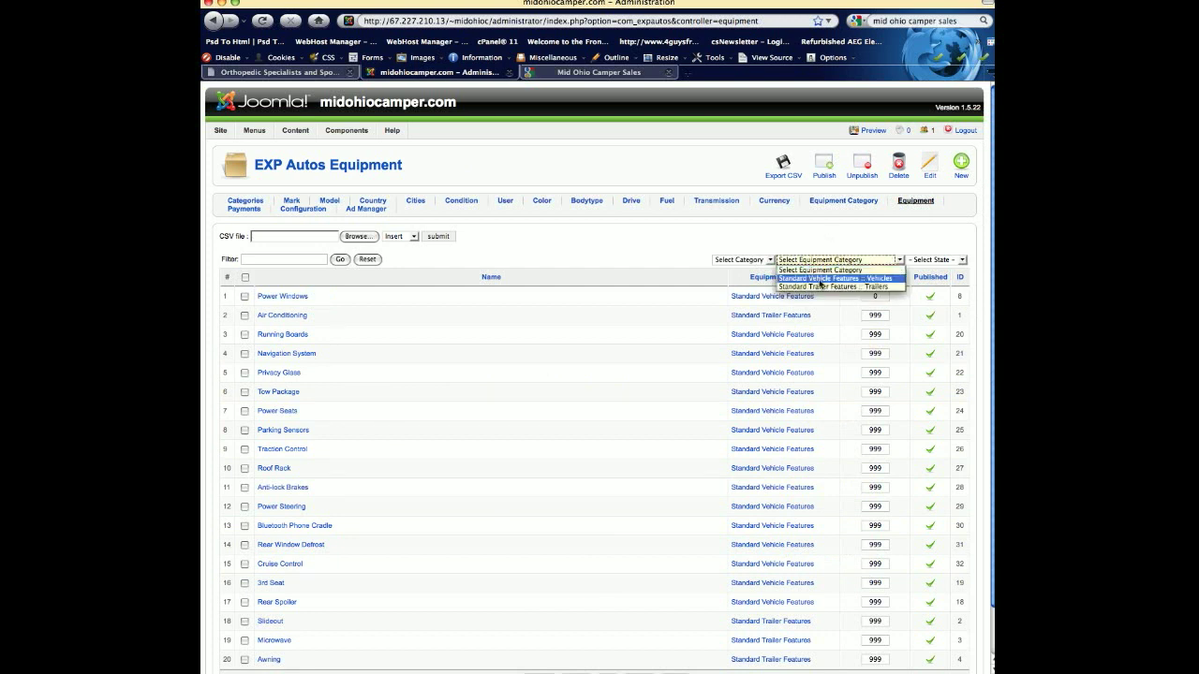
pyautogui.click(832, 286)
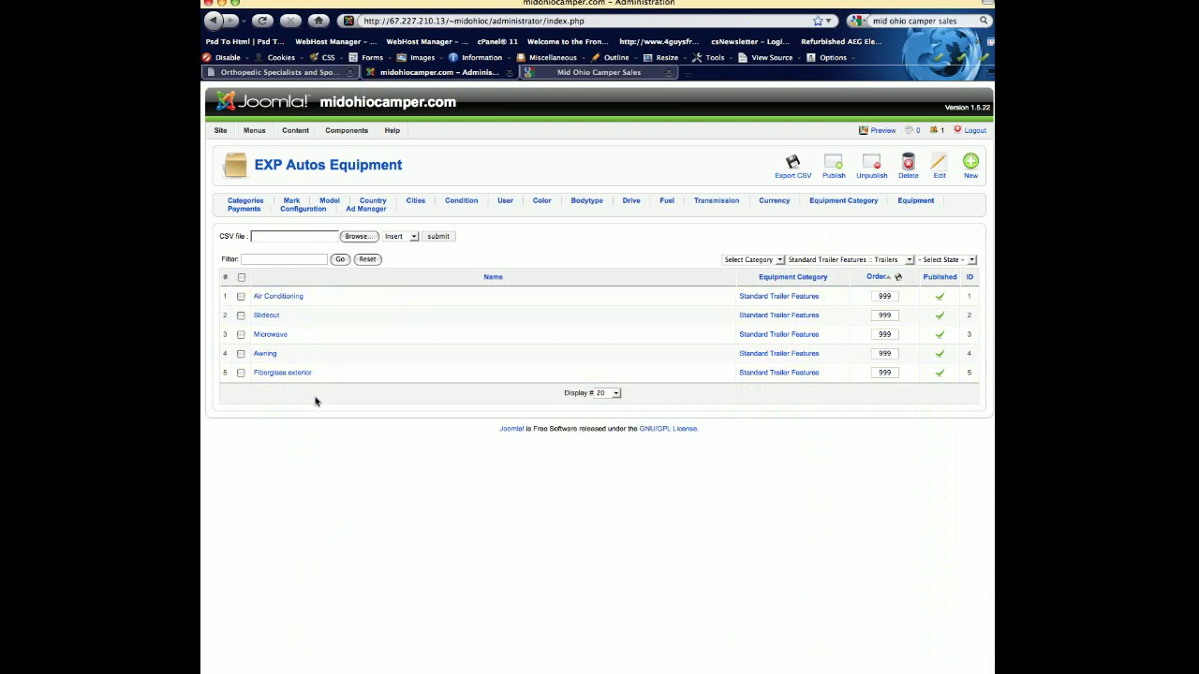
pyautogui.moveTo(316, 409)
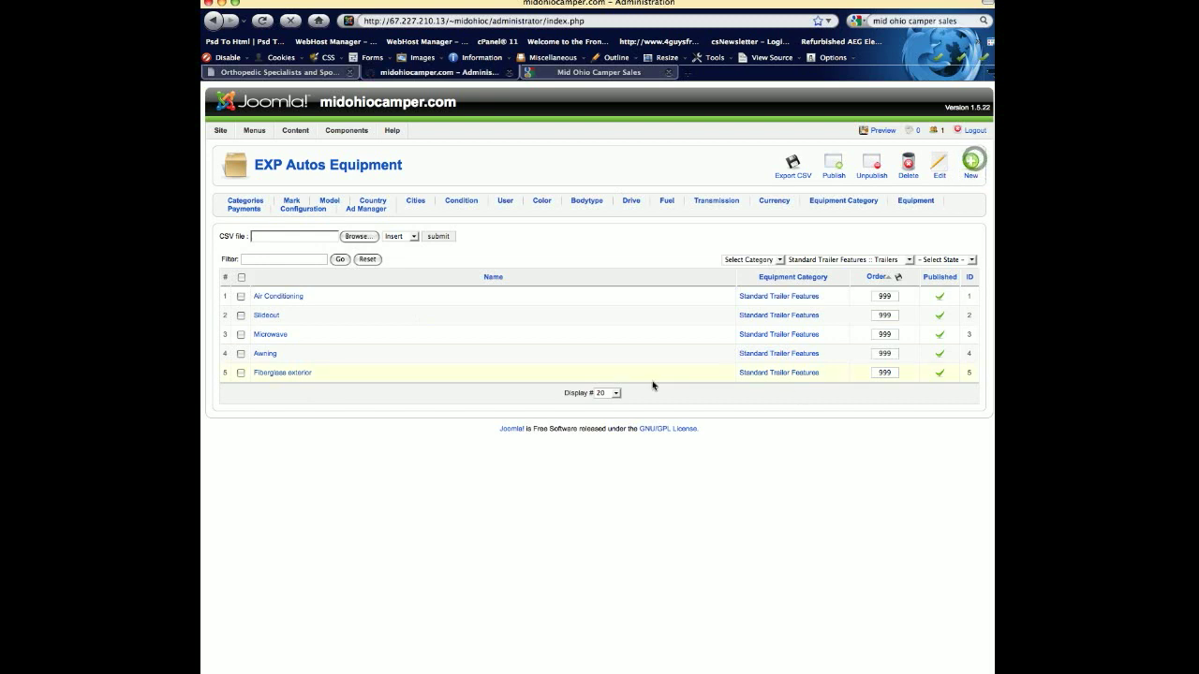
pyautogui.click(970, 164)
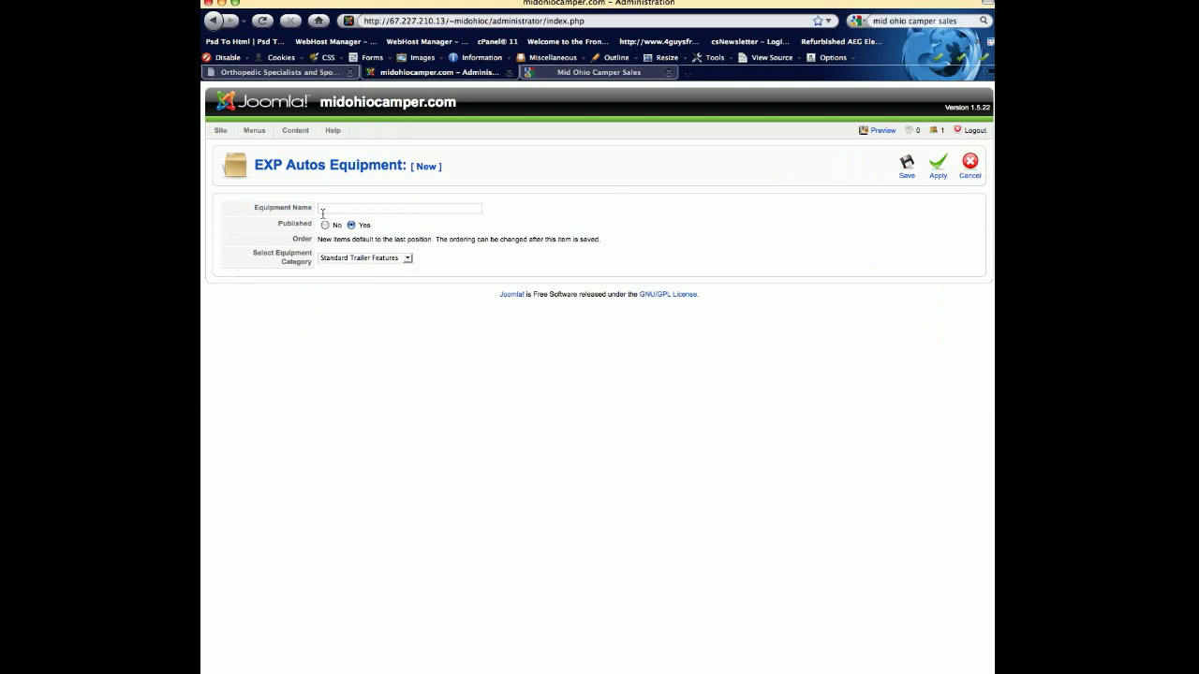
pyautogui.click(364, 257)
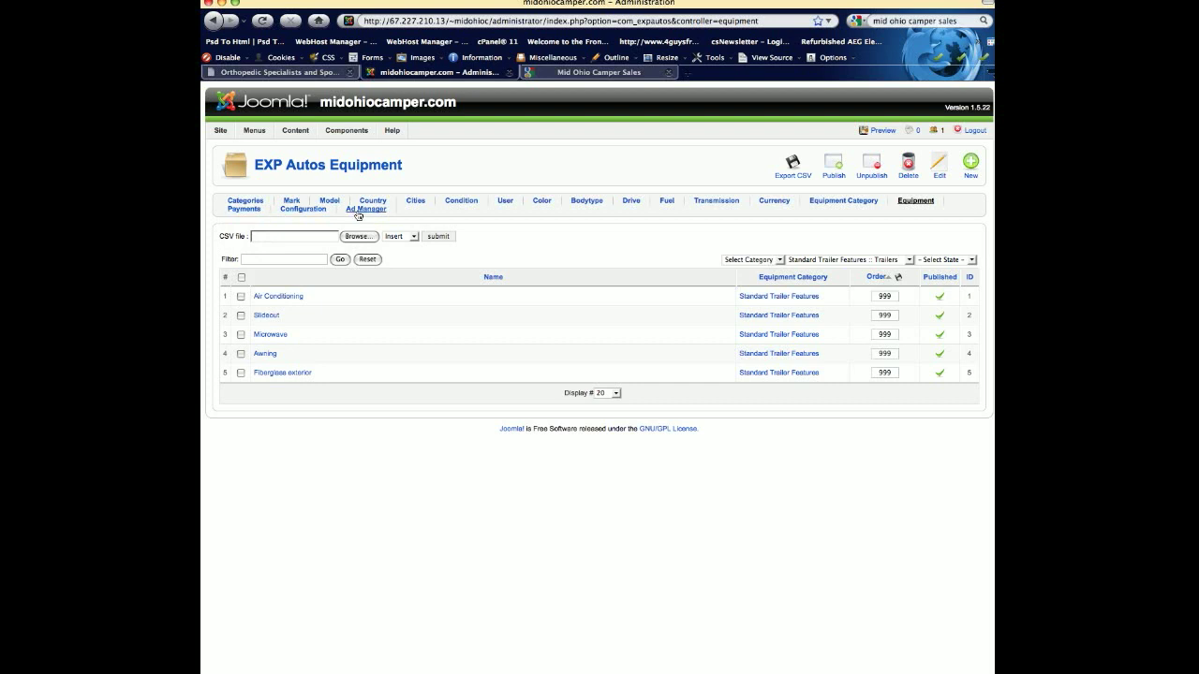
# Step: Show the Ad Manager filtered to the Trailers category, listing the Nomad 251 and three Starcraft ads
pyautogui.click(365, 208)
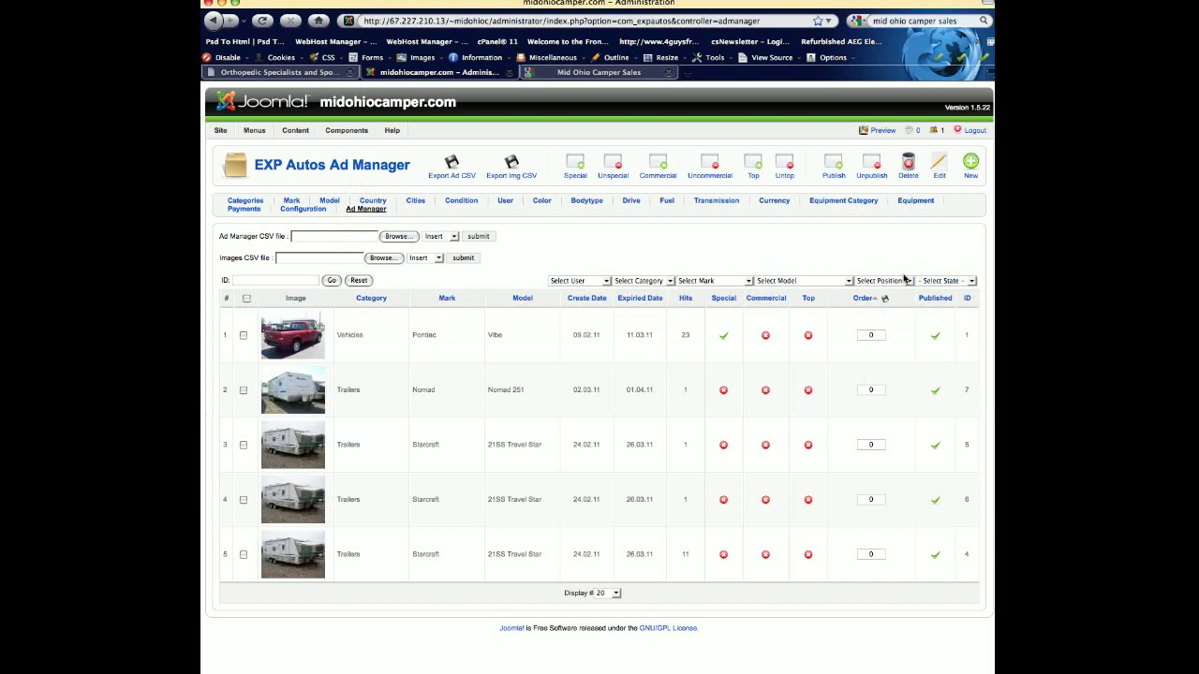
pyautogui.moveTo(726, 285)
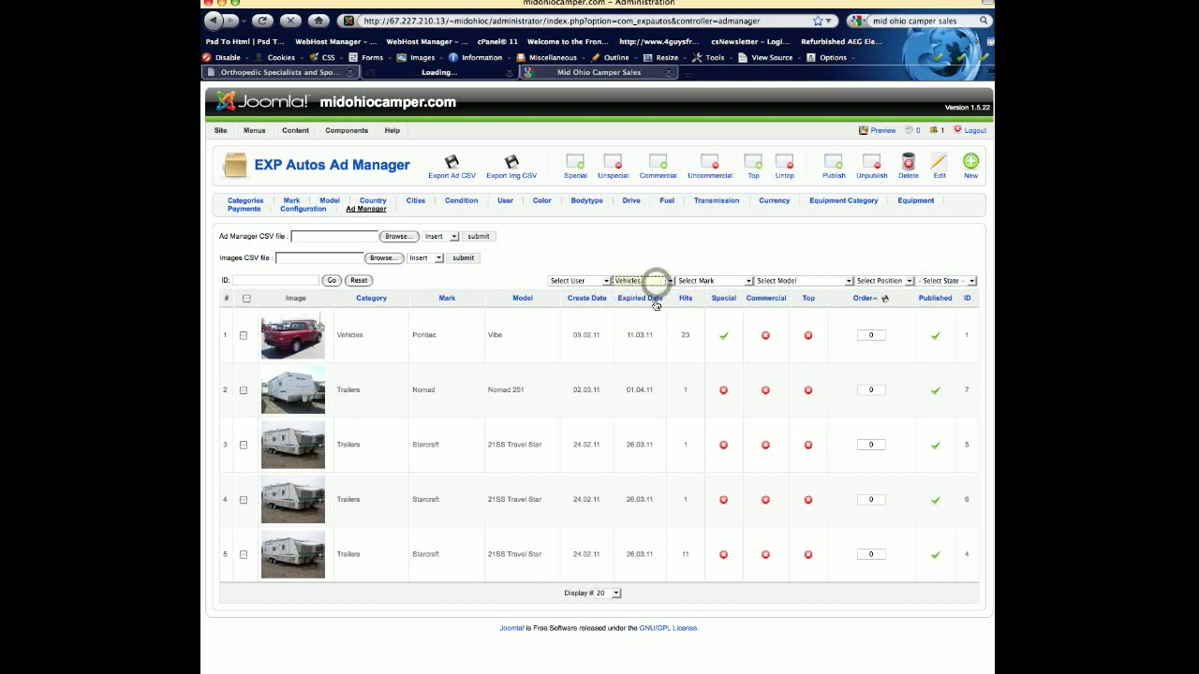
pyautogui.click(643, 280)
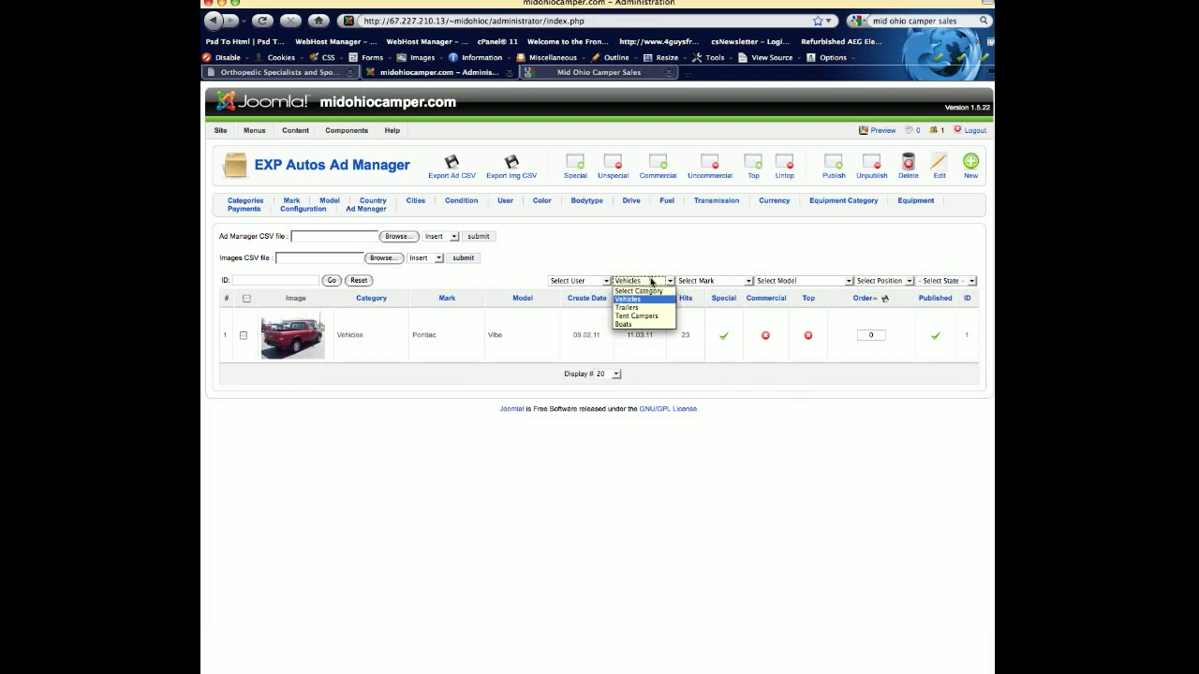
pyautogui.click(629, 307)
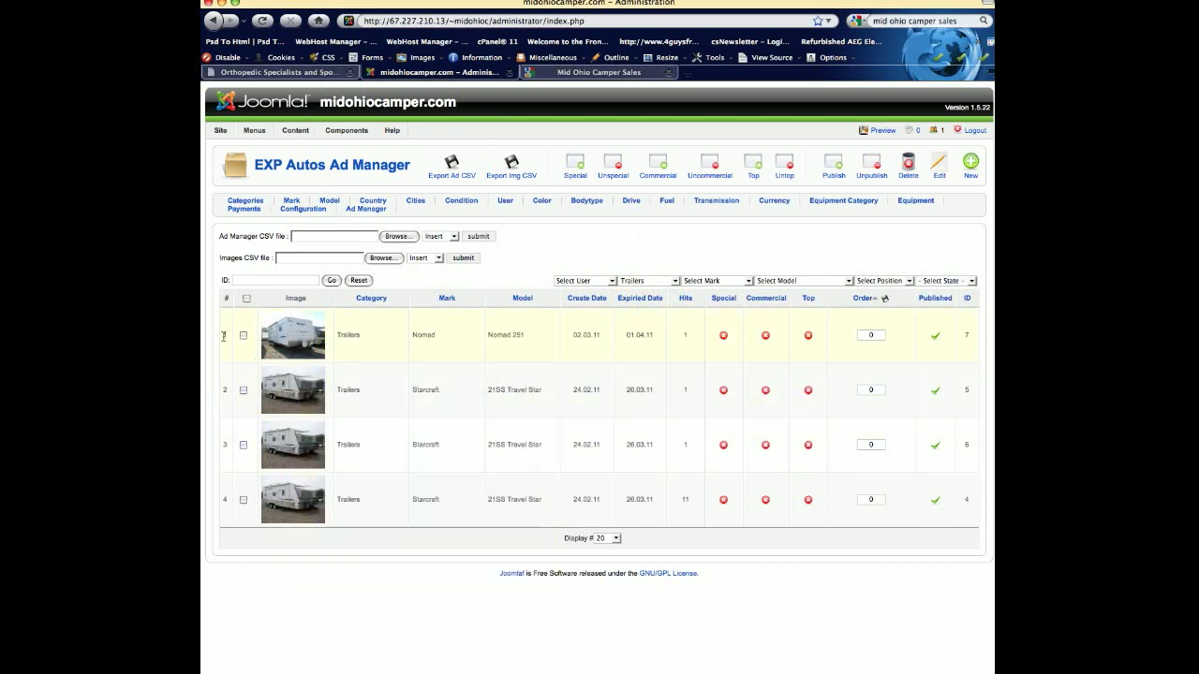
pyautogui.click(244, 335)
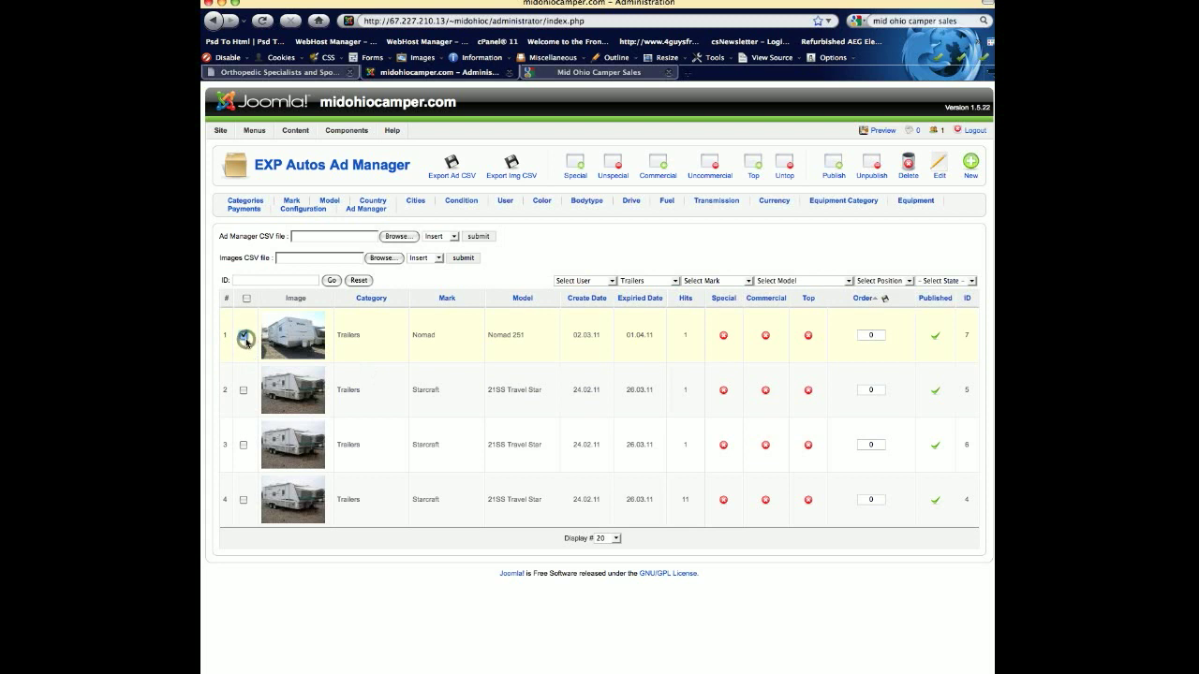
# Step: Unpublish the Nomad 251 trailer ad, republish it, and start a blank new ad
pyautogui.click(244, 335)
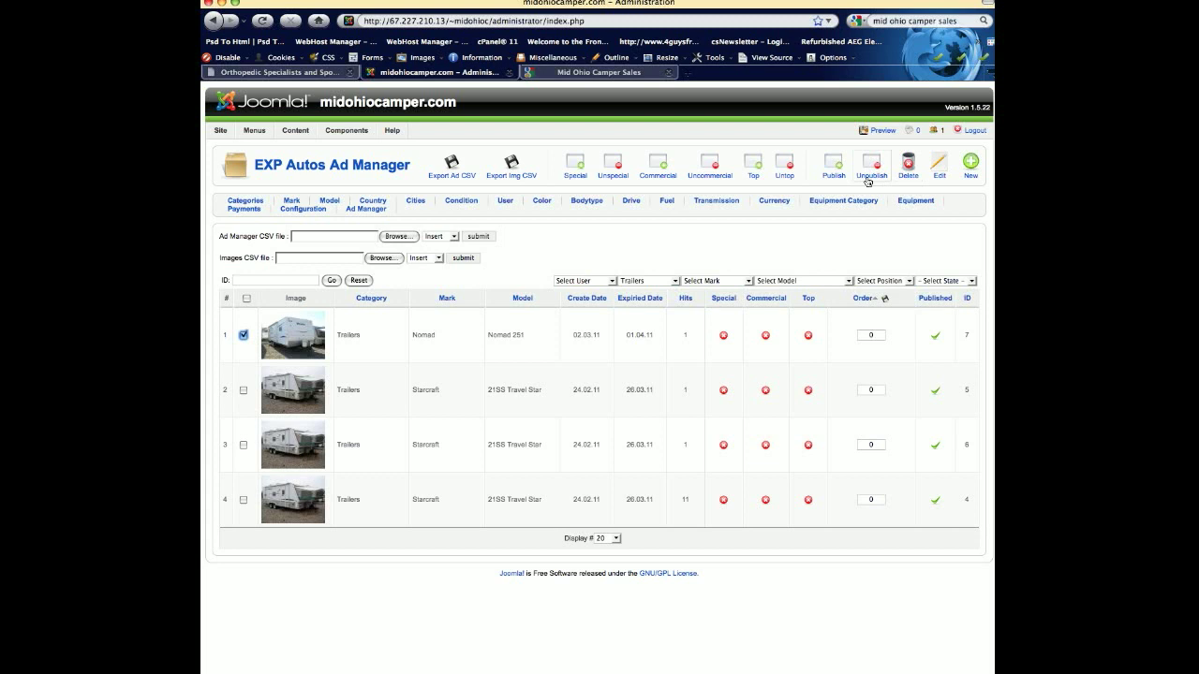
pyautogui.moveTo(871, 165)
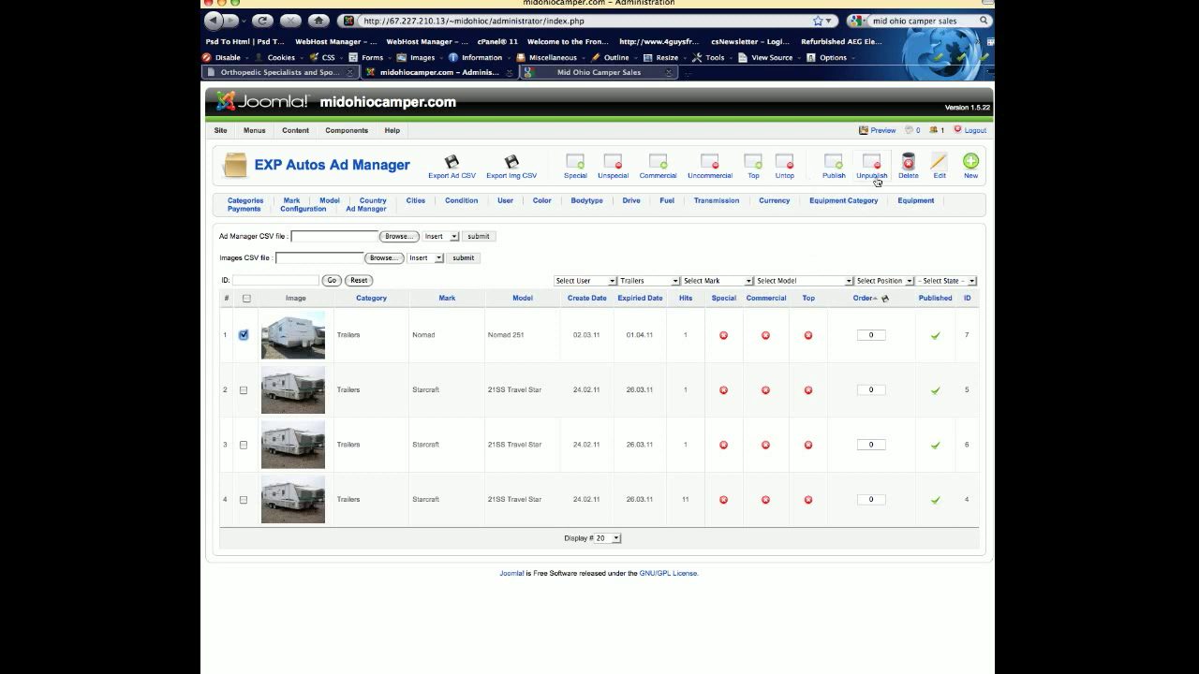
pyautogui.click(870, 165)
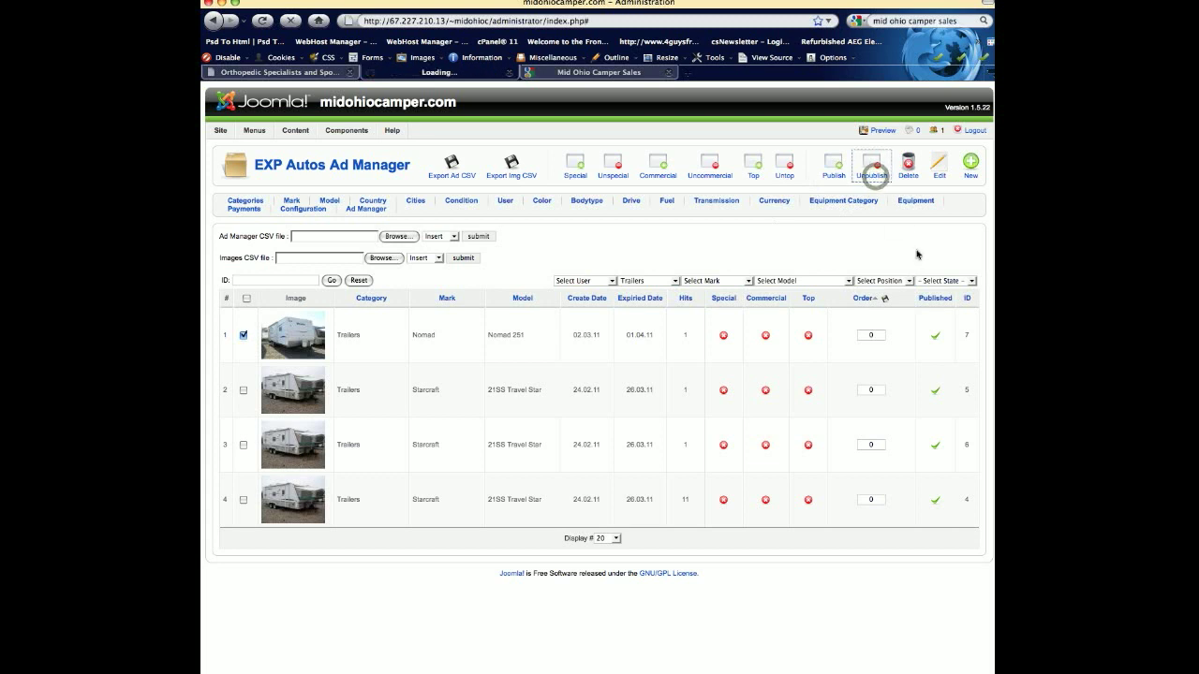
pyautogui.click(872, 165)
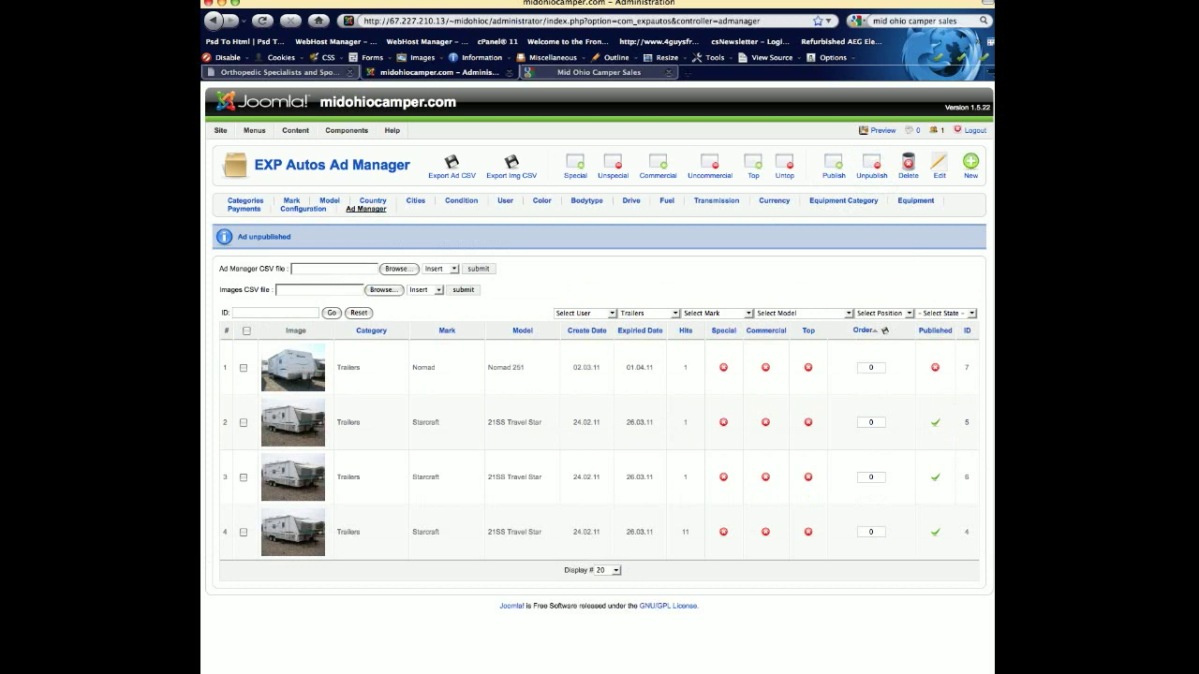
pyautogui.click(934, 367)
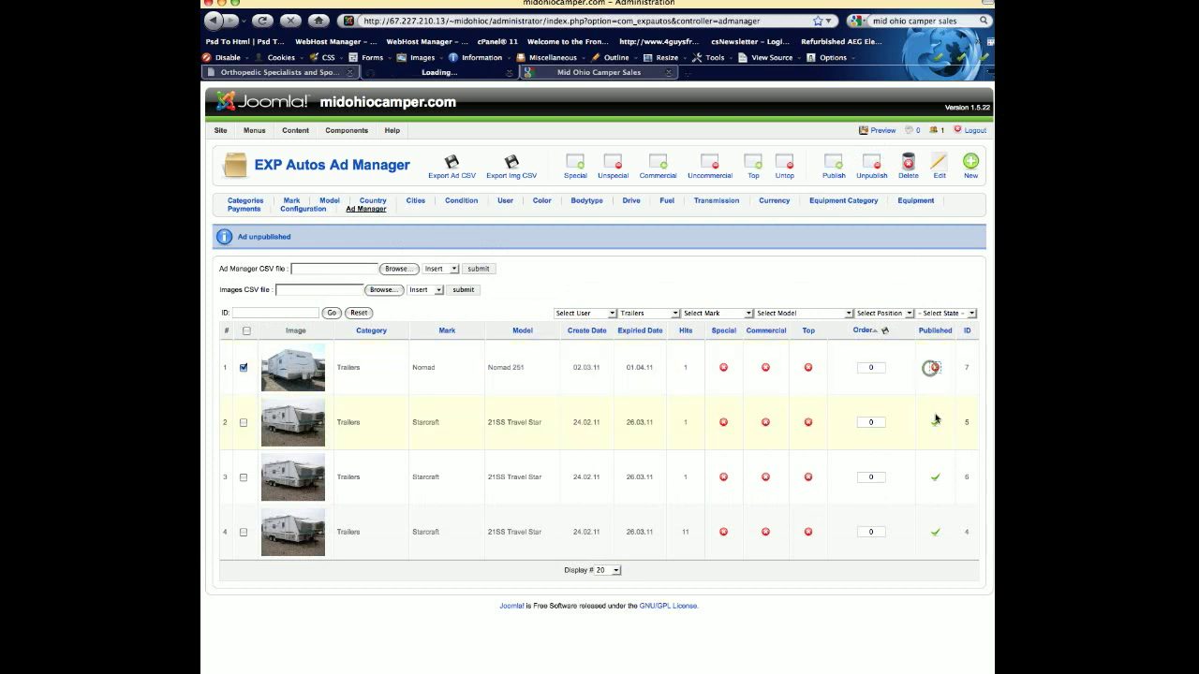
pyautogui.click(934, 367)
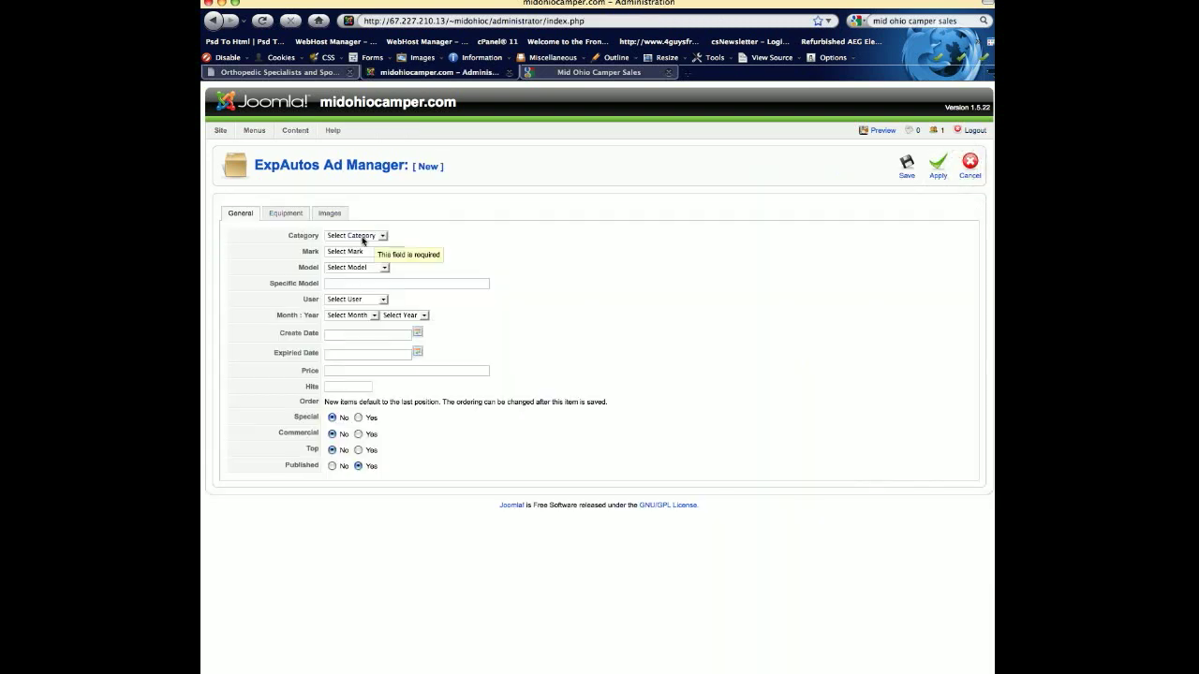
# Step: Review the new ad's Equipment and Images sections, then cancel back to the trailer ads
pyautogui.click(285, 212)
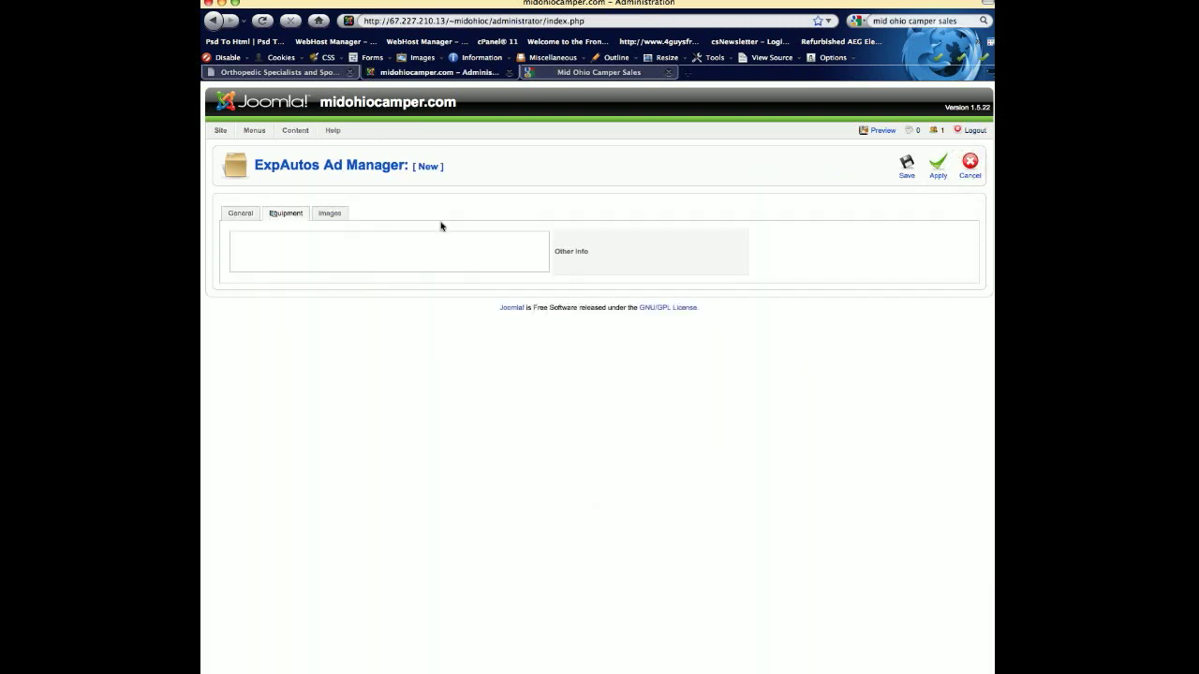
pyautogui.click(329, 213)
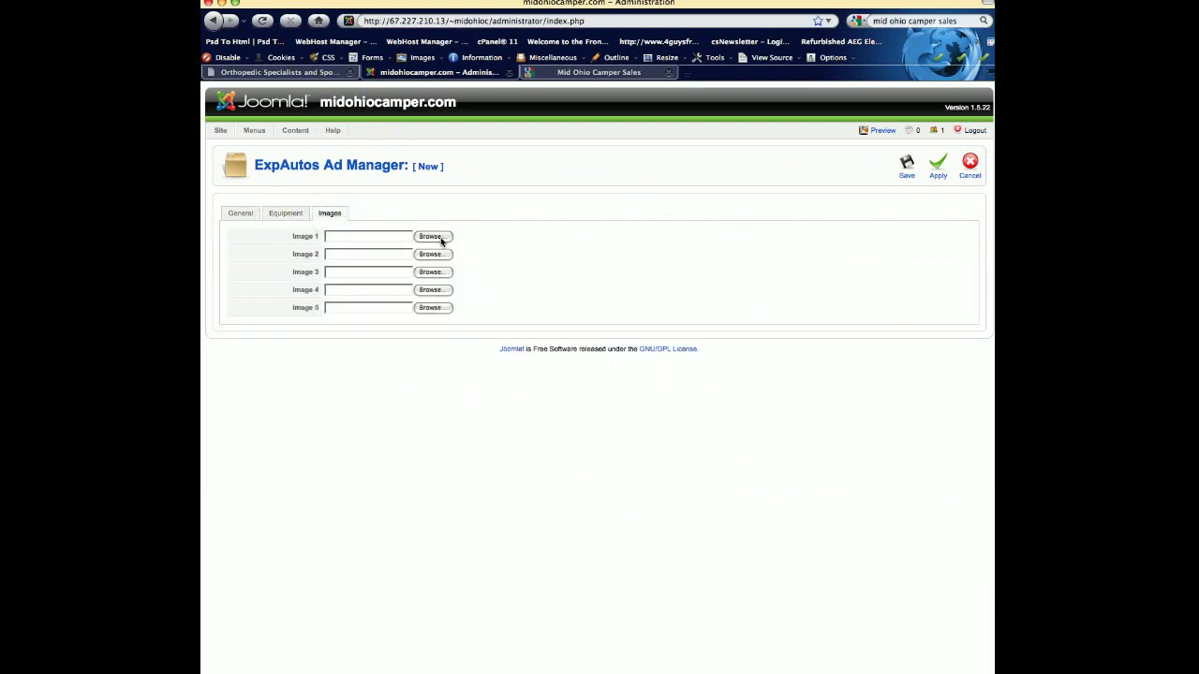
pyautogui.moveTo(683, 312)
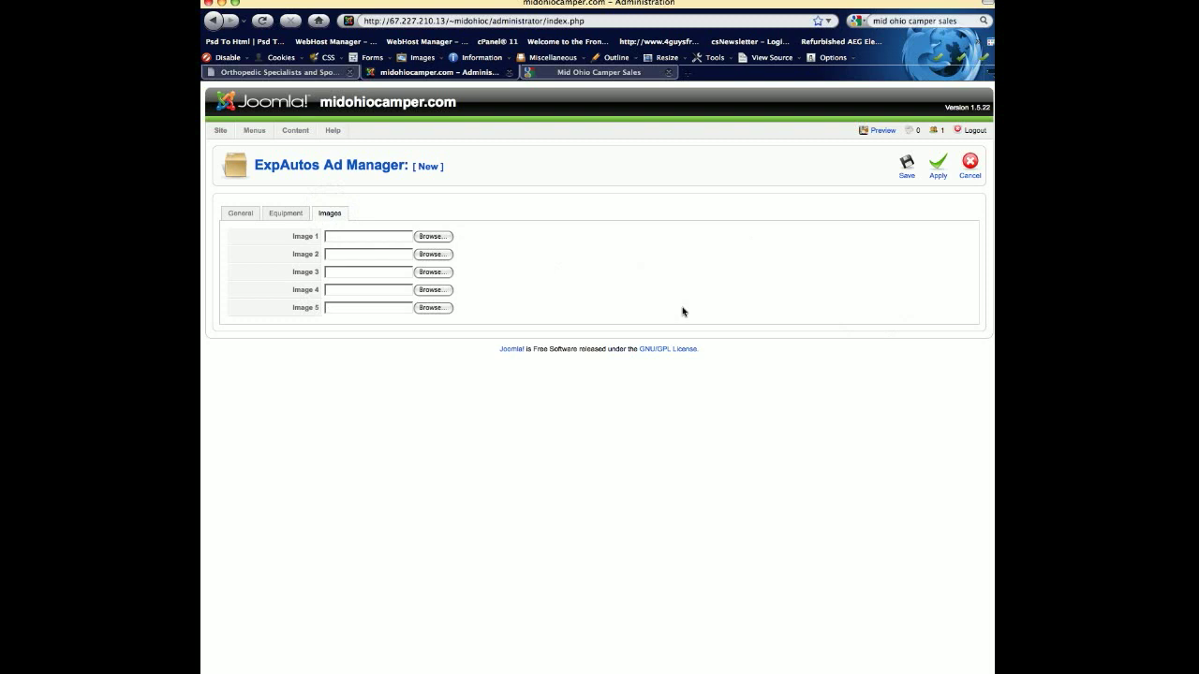
pyautogui.moveTo(660, 303)
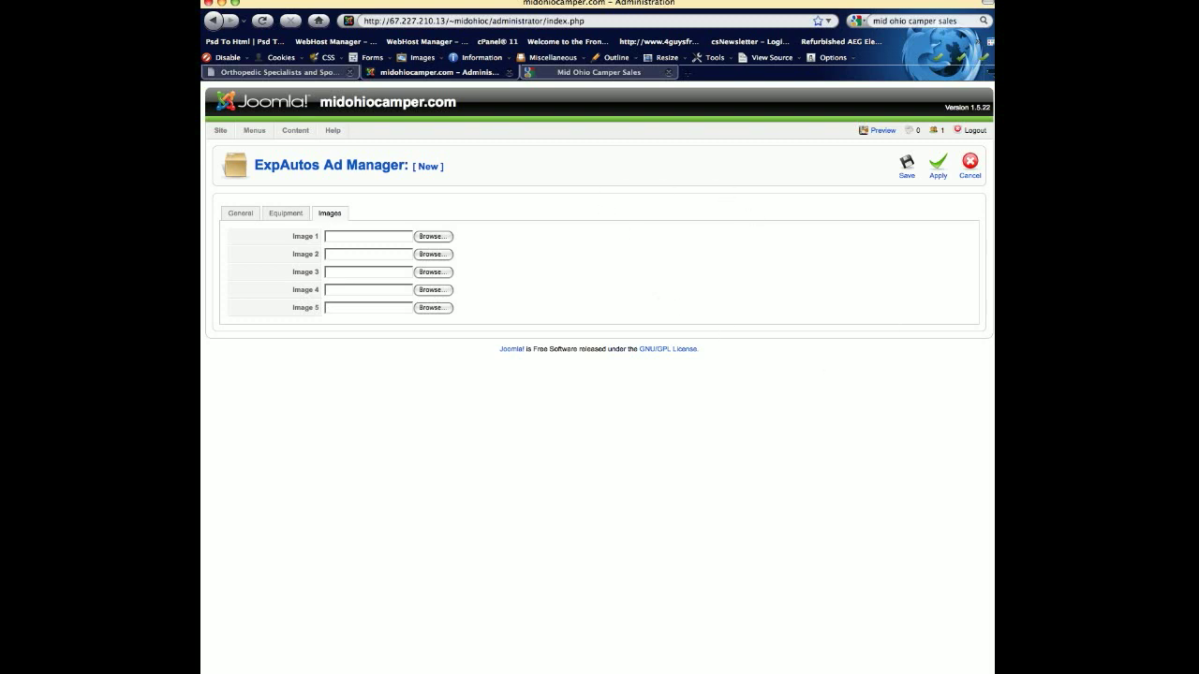
pyautogui.click(970, 167)
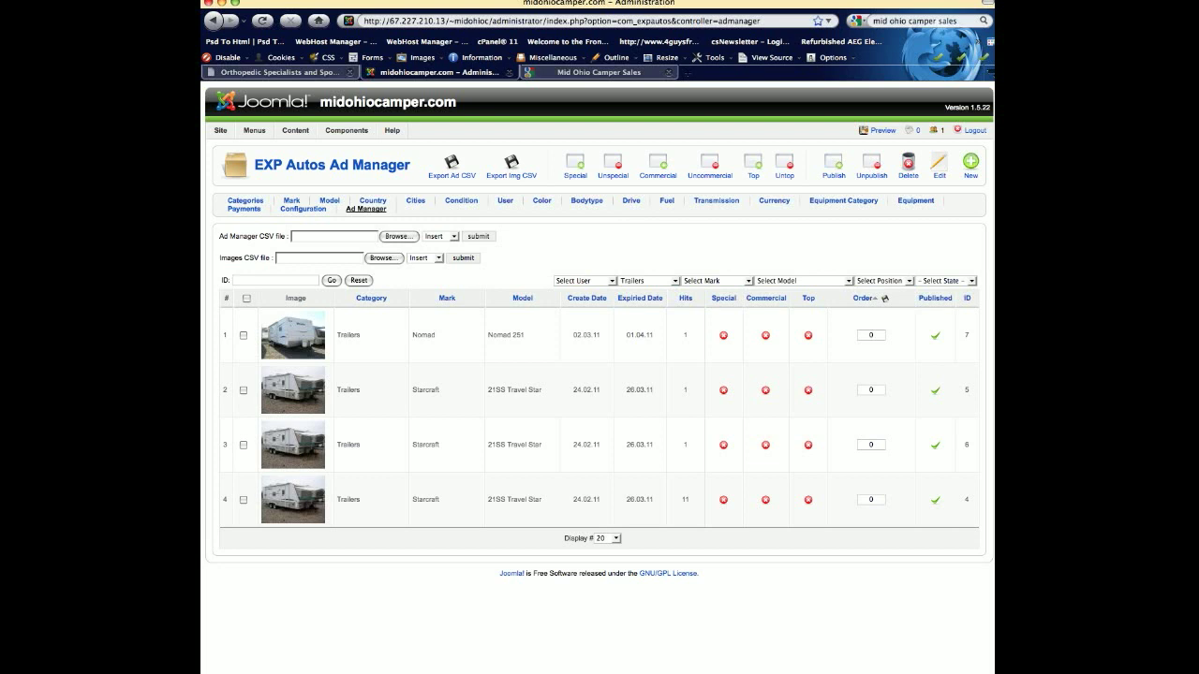
# Step: Log out via the admin header's Logout link, returning to the administration login page
pyautogui.click(974, 130)
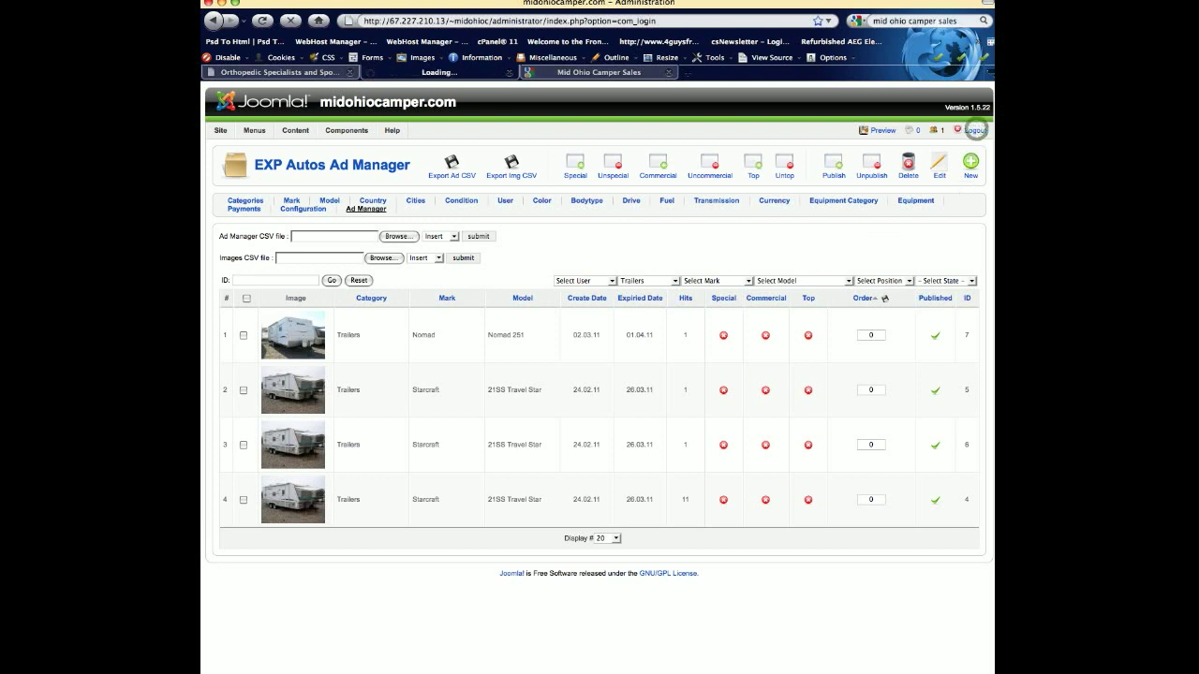
pyautogui.click(973, 129)
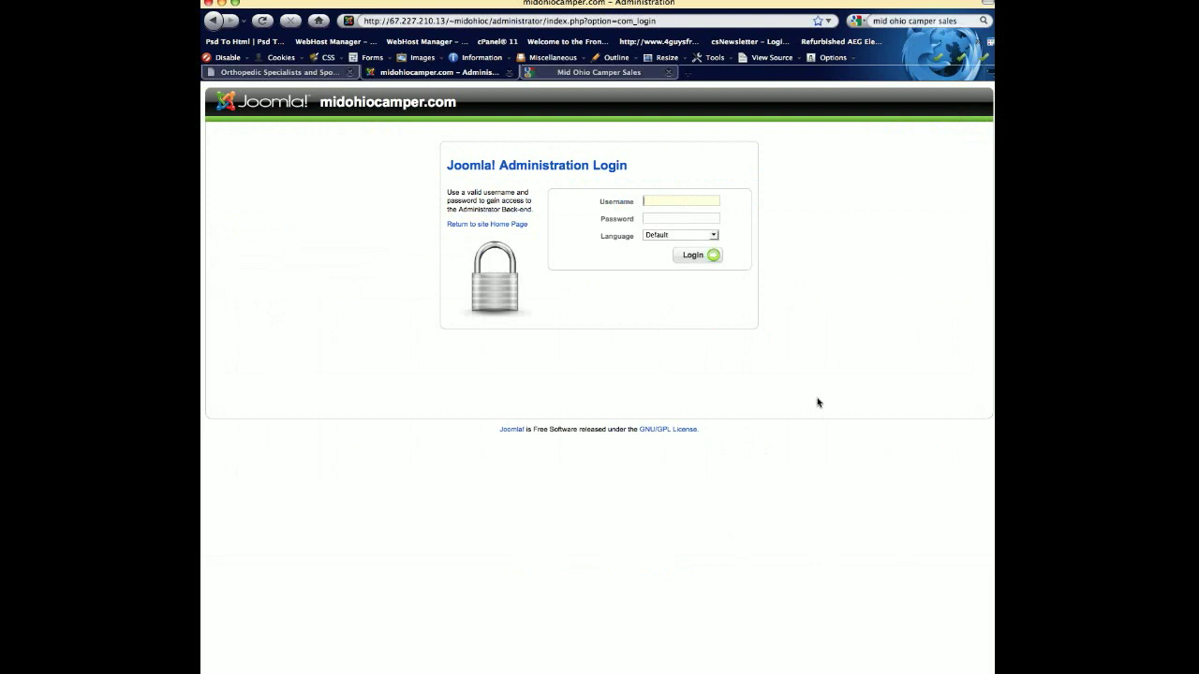